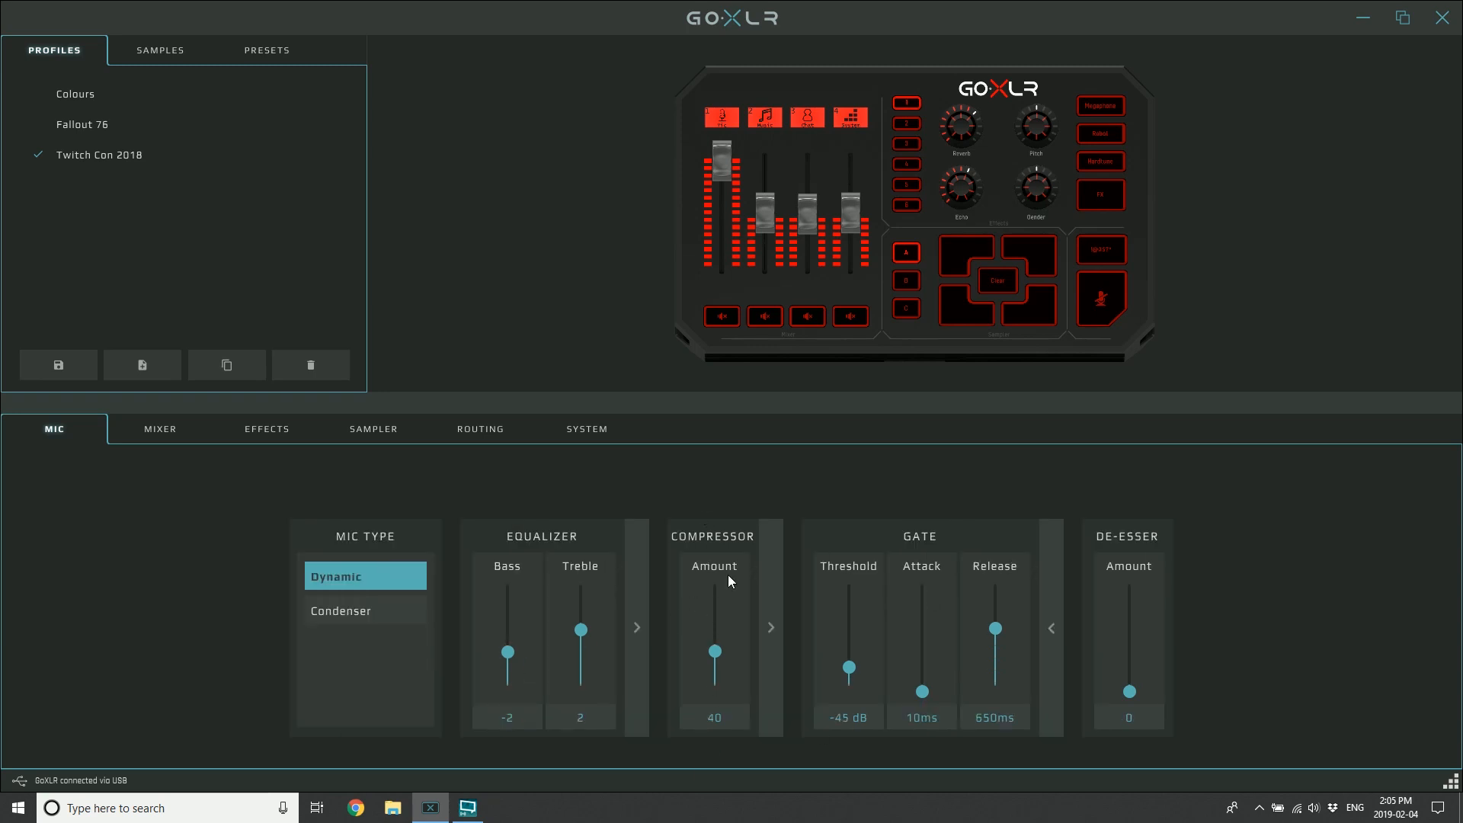
pyautogui.moveTo(733, 550)
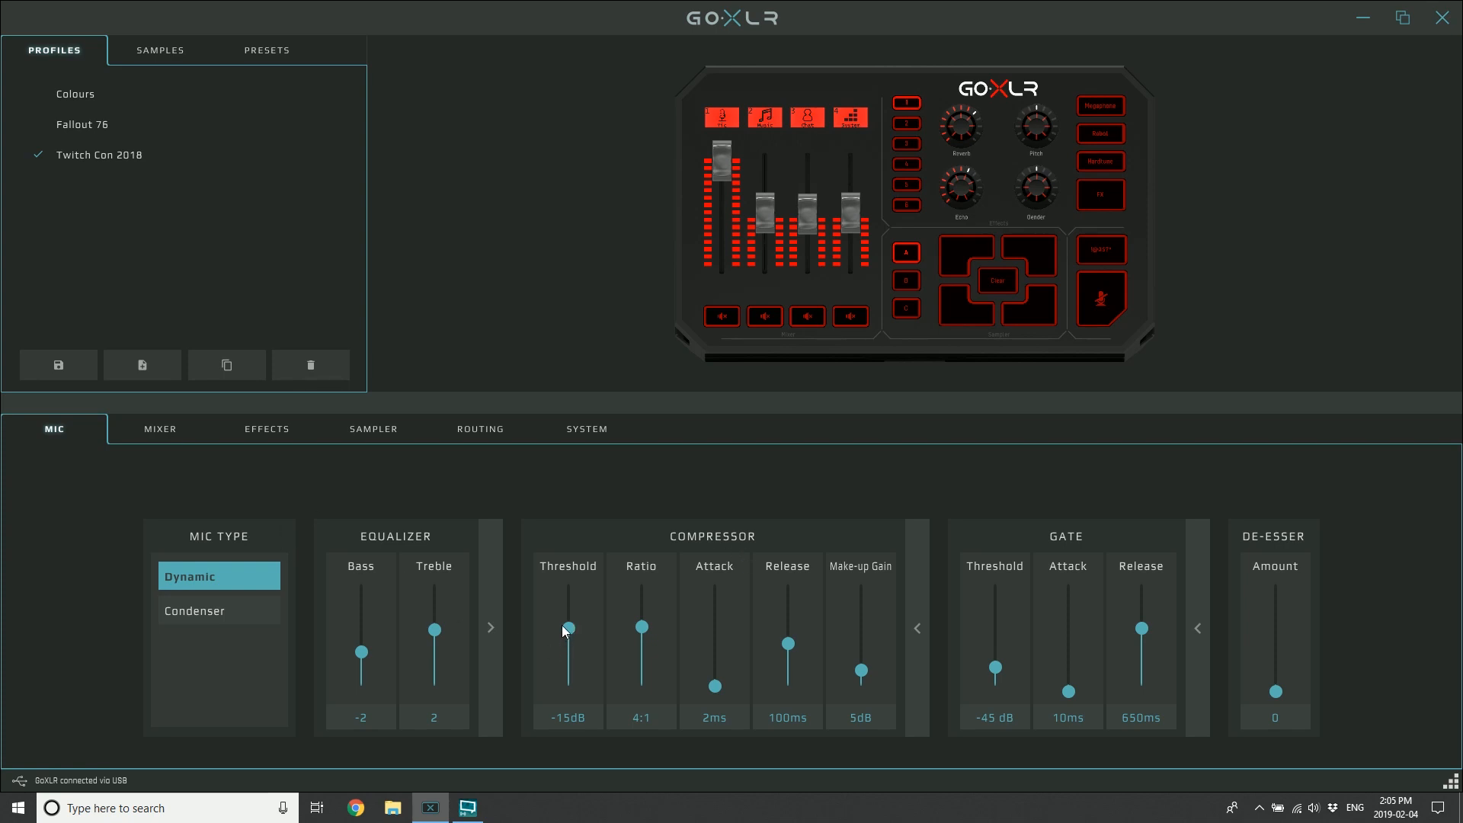
pyautogui.moveTo(571, 628)
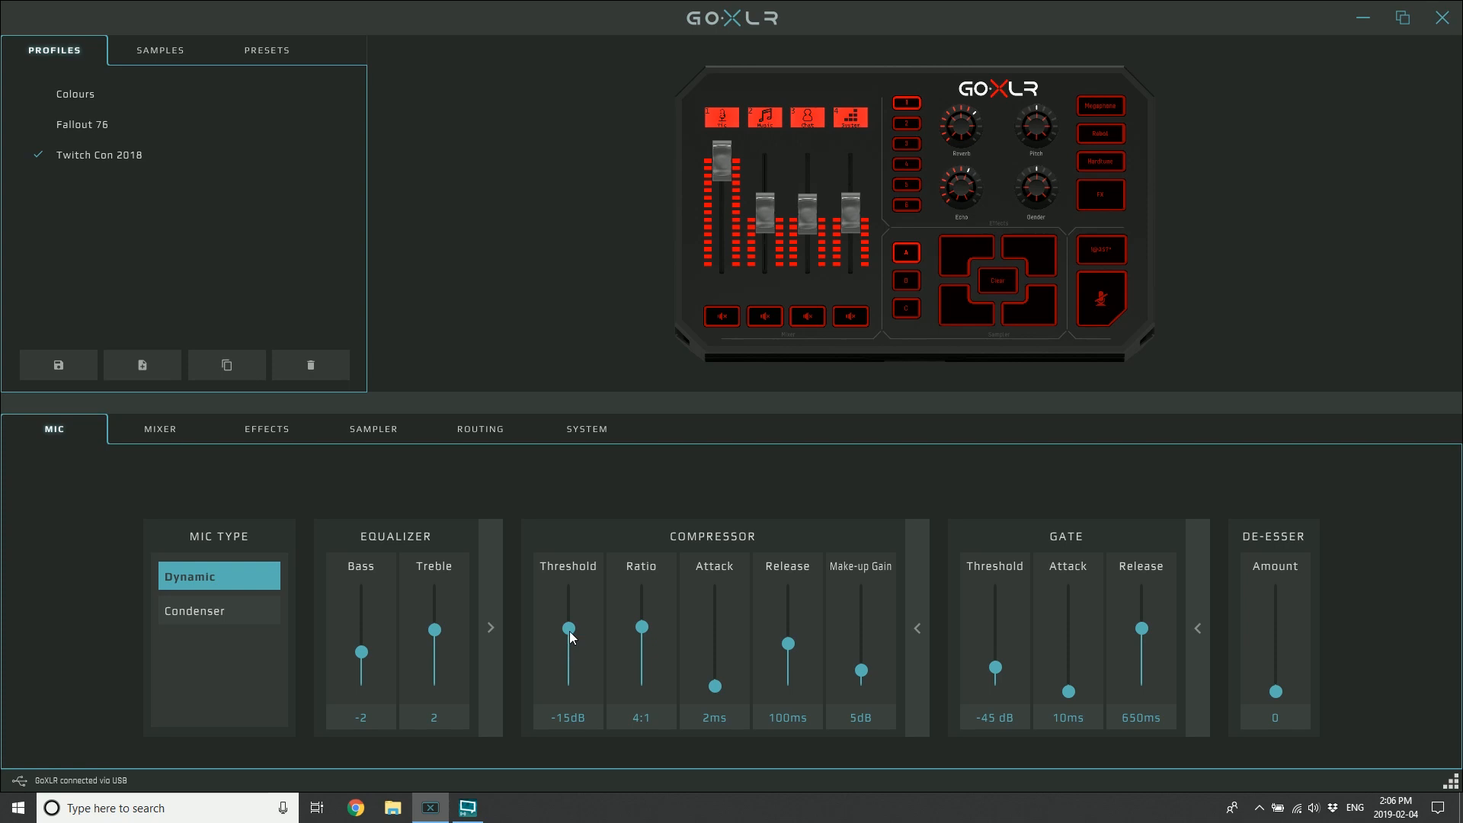
pyautogui.moveTo(579, 615)
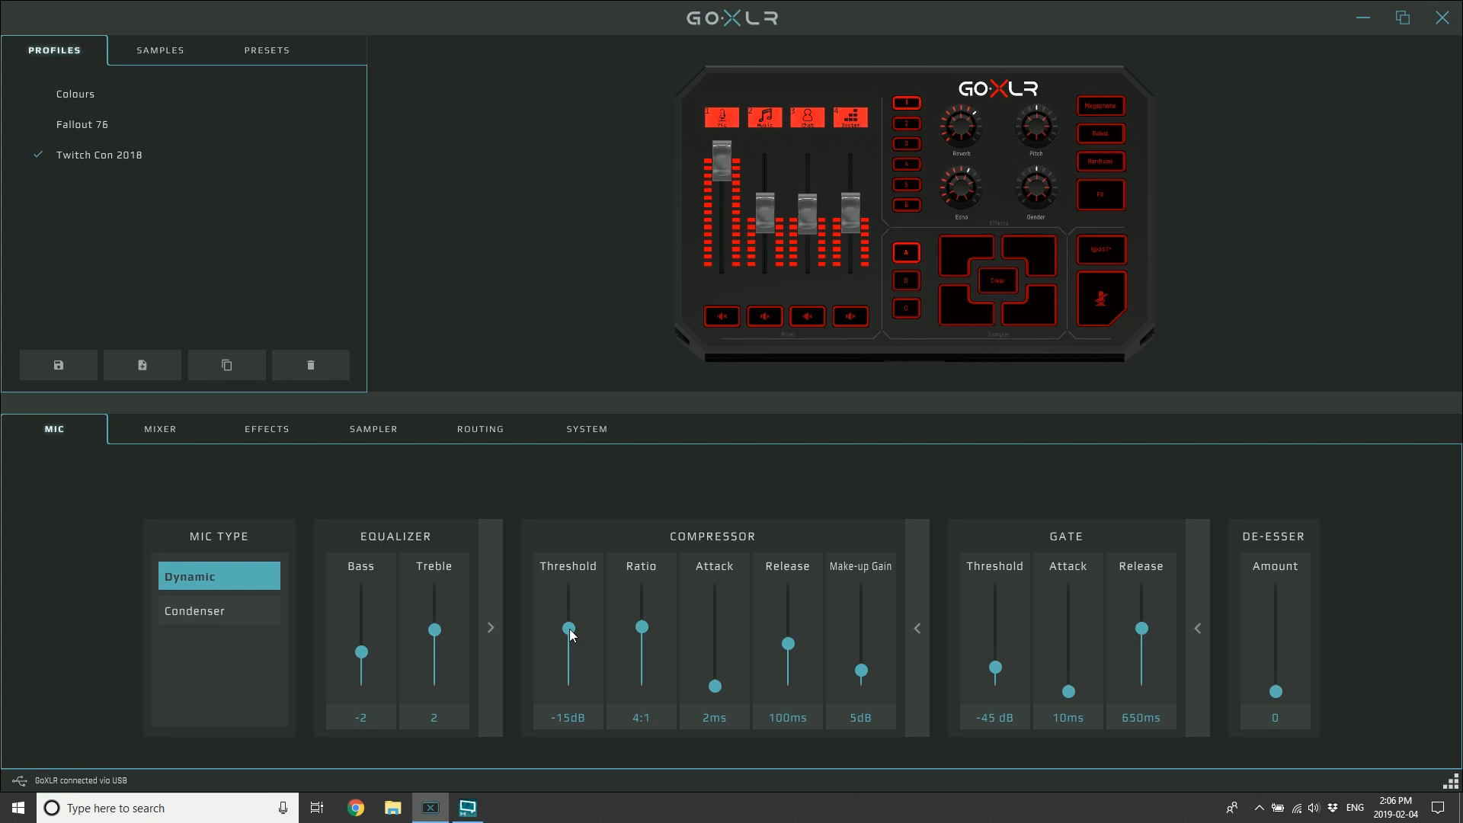
pyautogui.moveTo(536, 627)
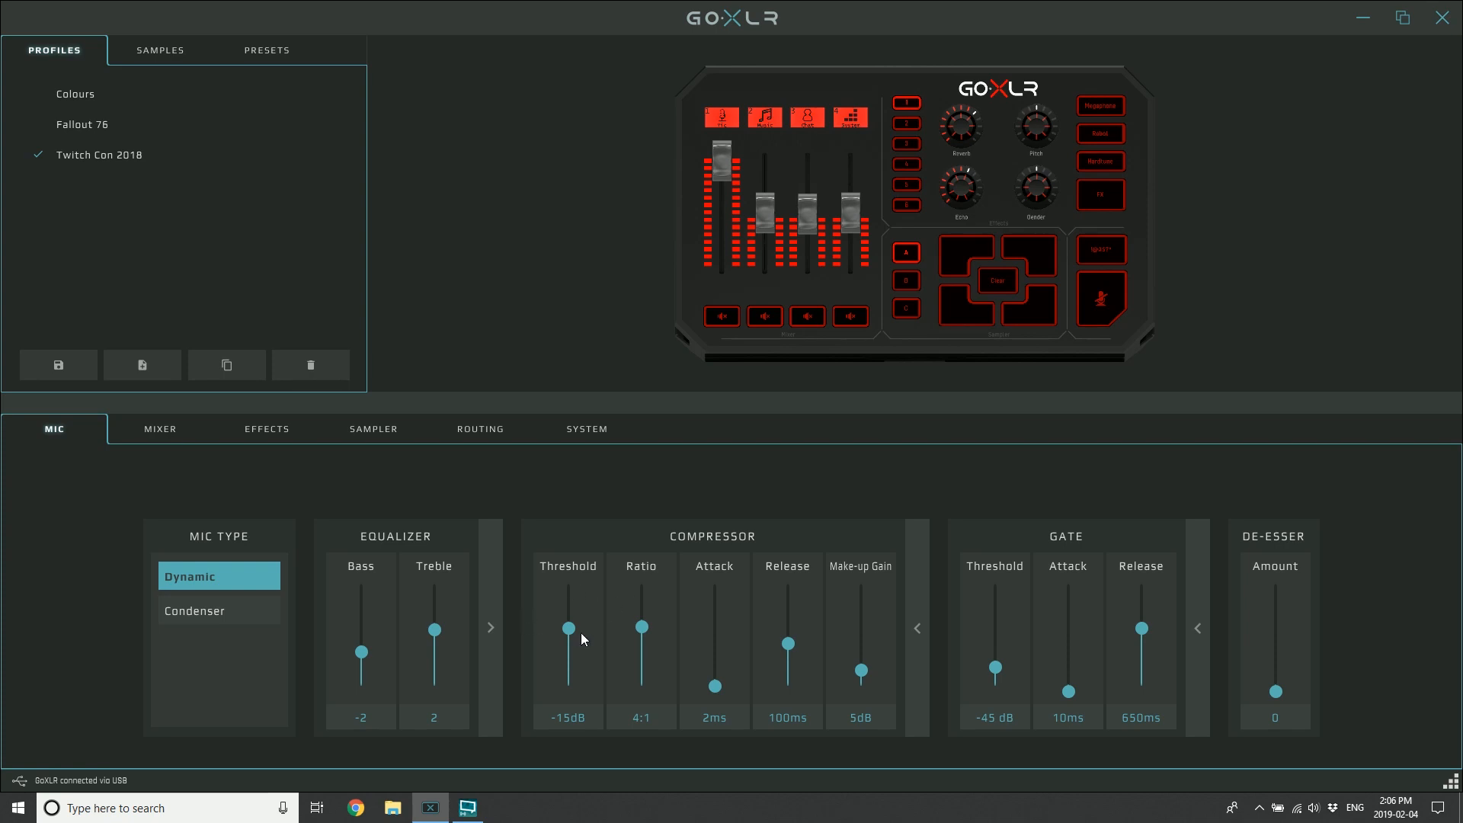
pyautogui.moveTo(643, 564)
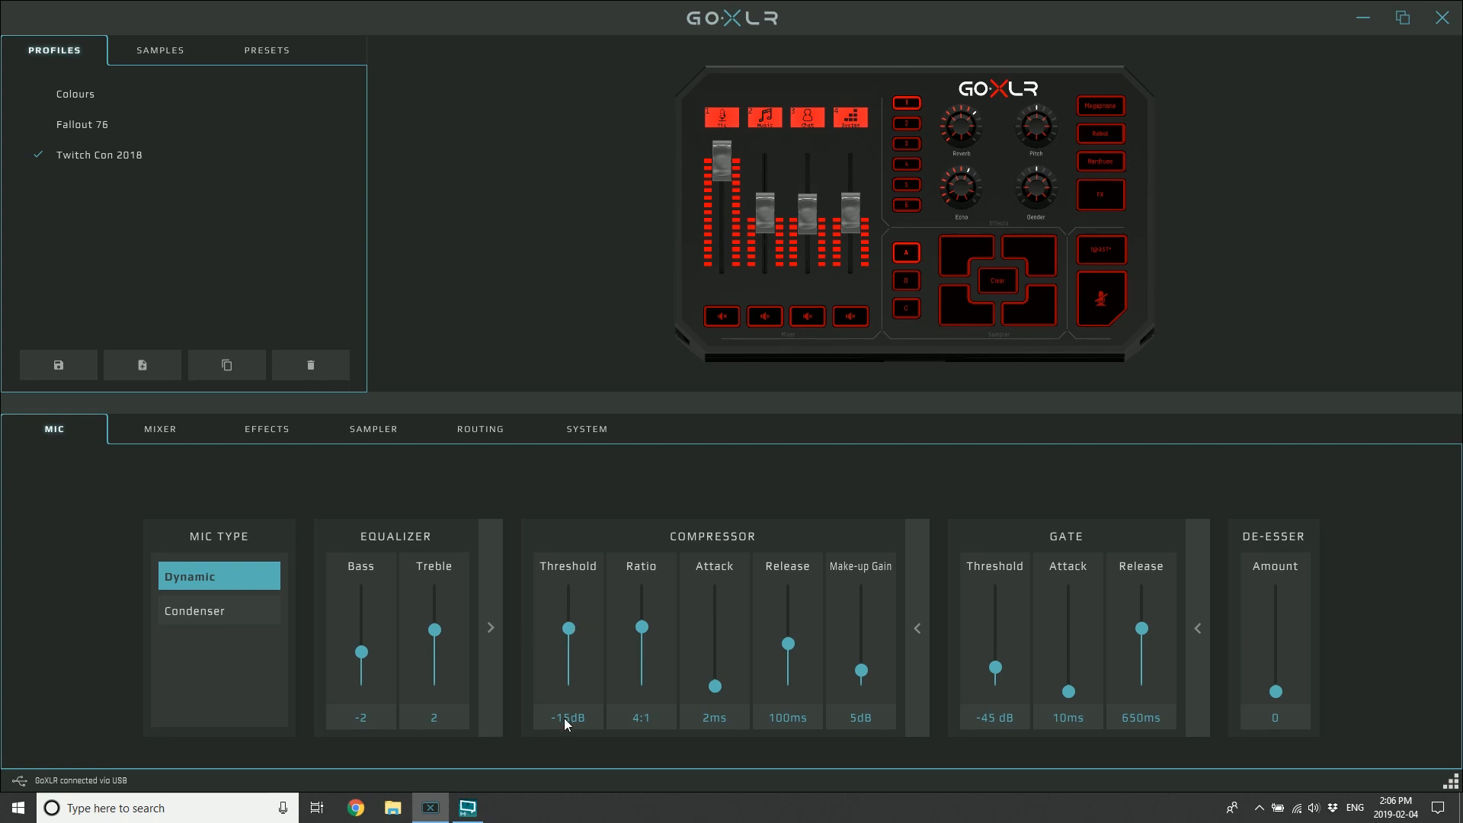
pyautogui.moveTo(575, 625)
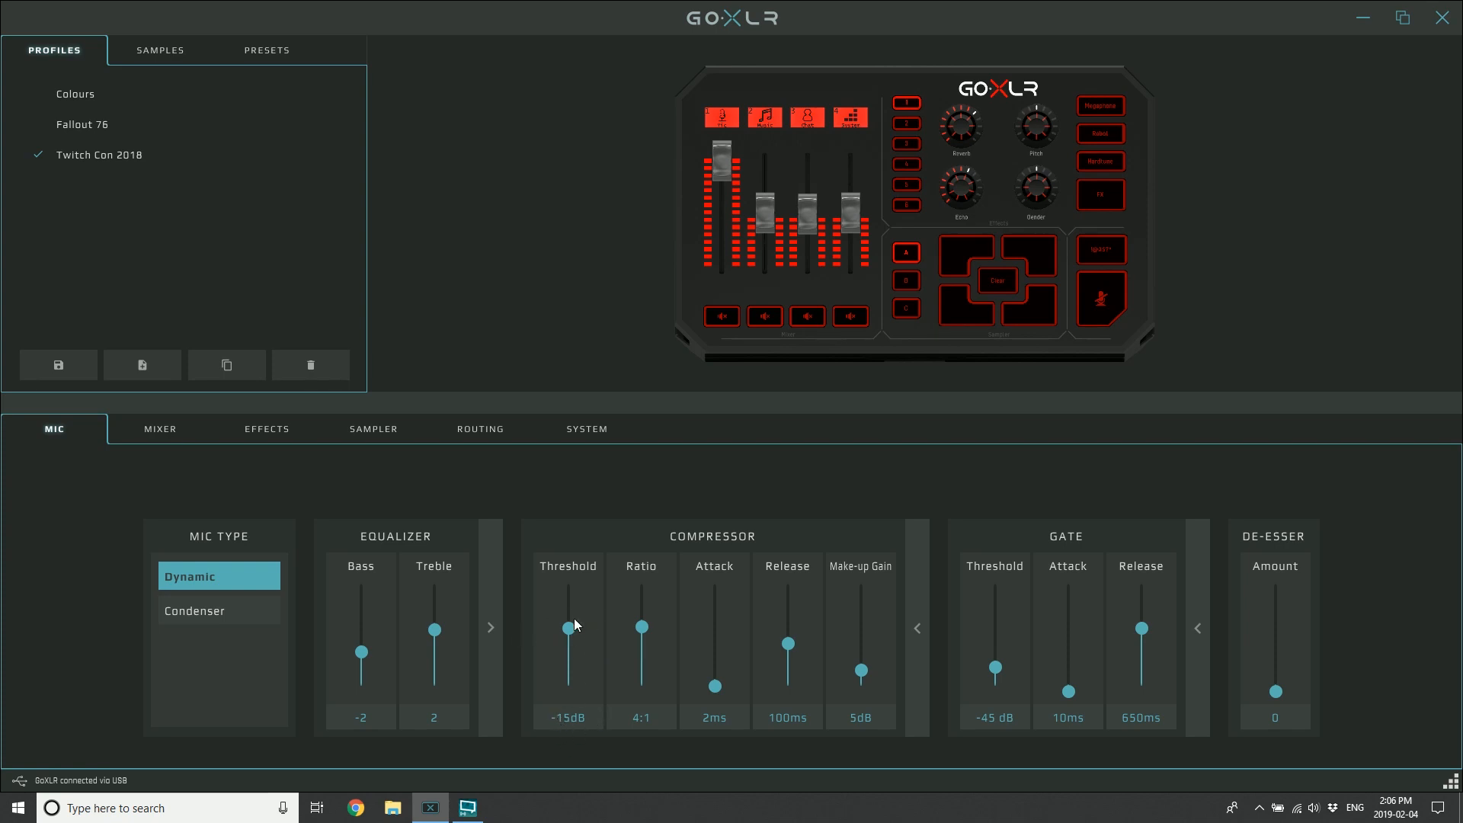
pyautogui.moveTo(637, 608)
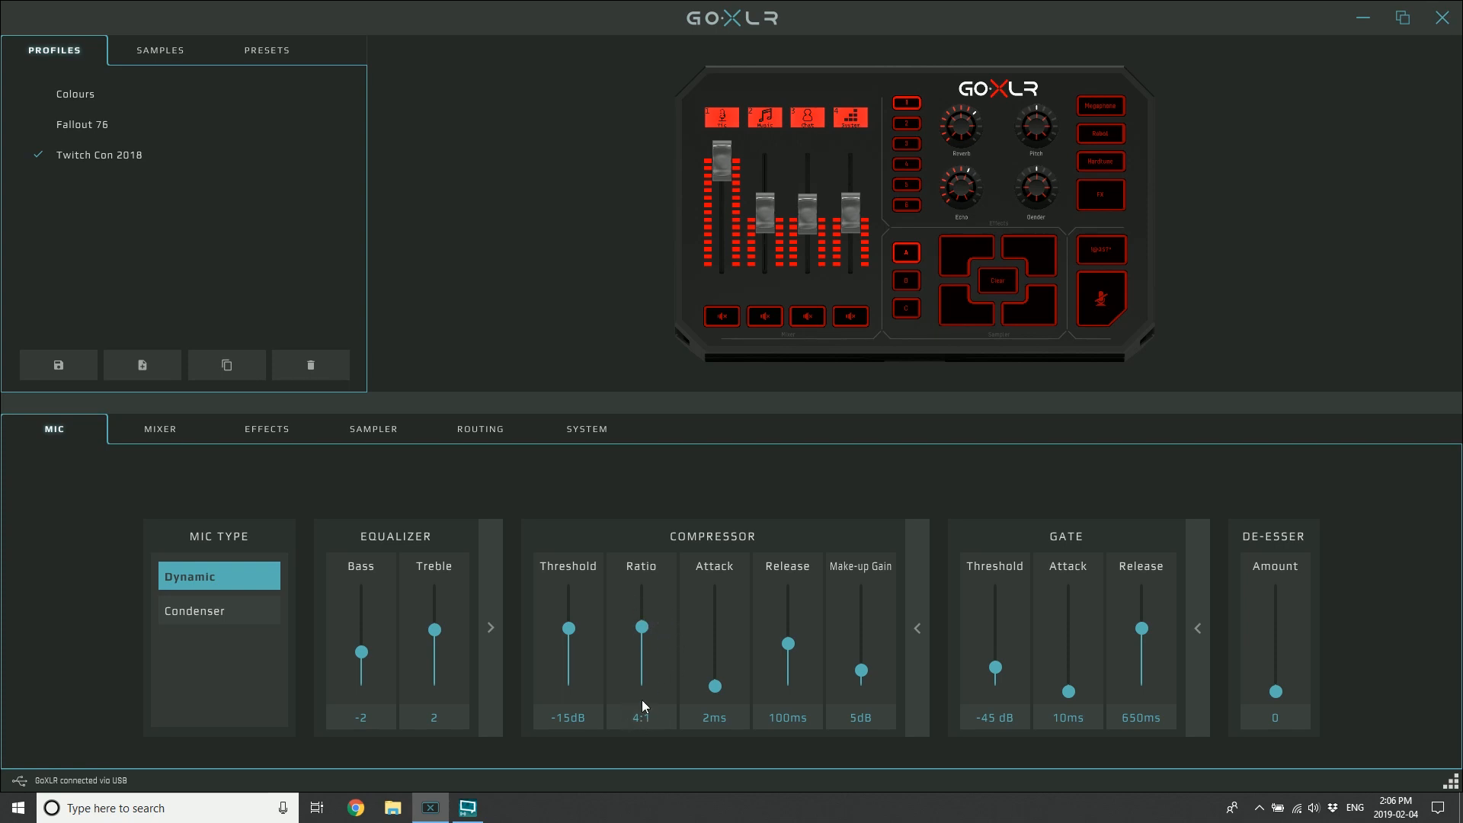
pyautogui.moveTo(642, 625); pyautogui.dragTo(641, 684)
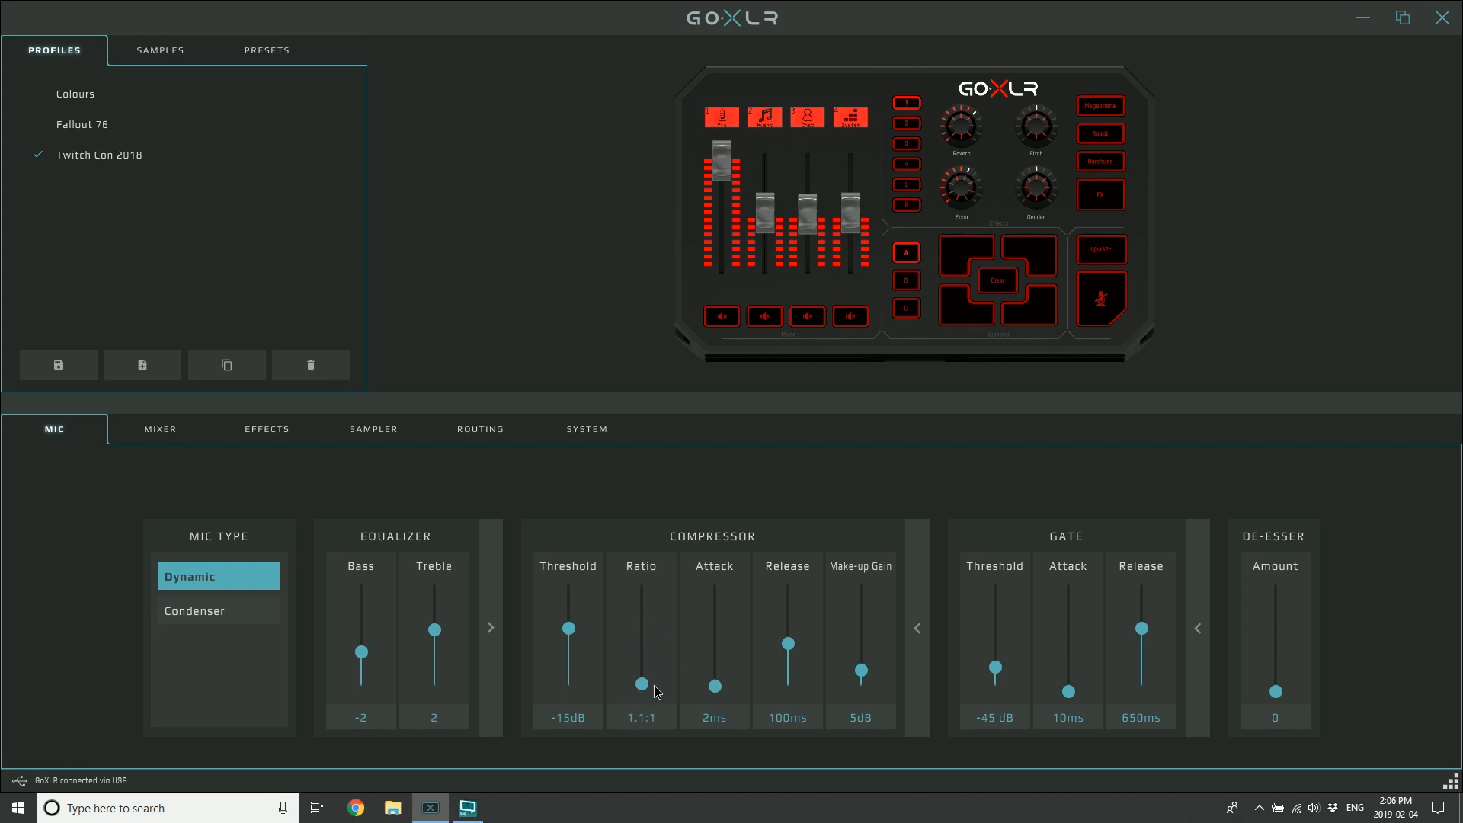
pyautogui.moveTo(642, 684); pyautogui.dragTo(642, 664)
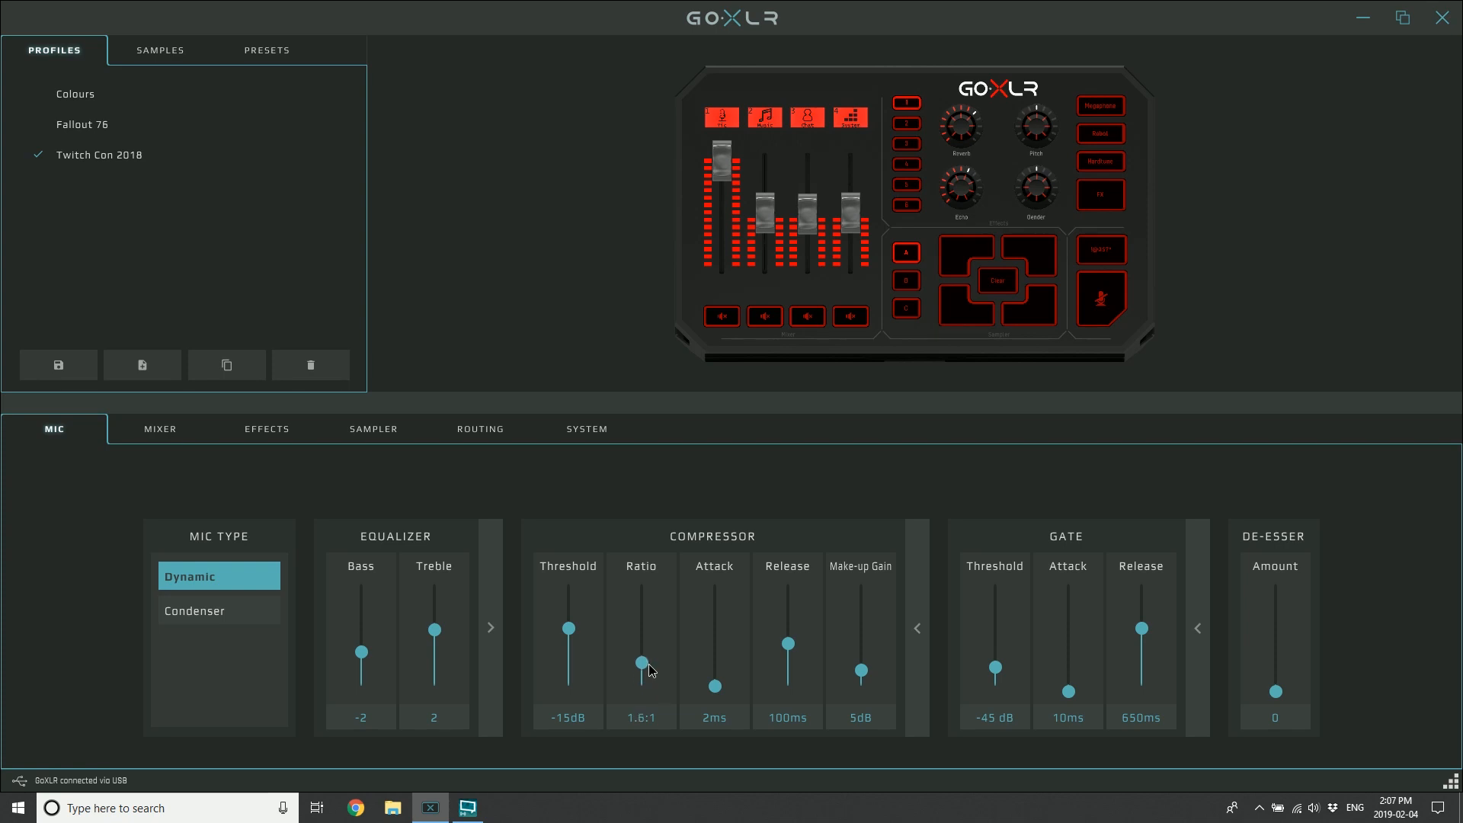
pyautogui.moveTo(642, 658); pyautogui.dragTo(641, 626)
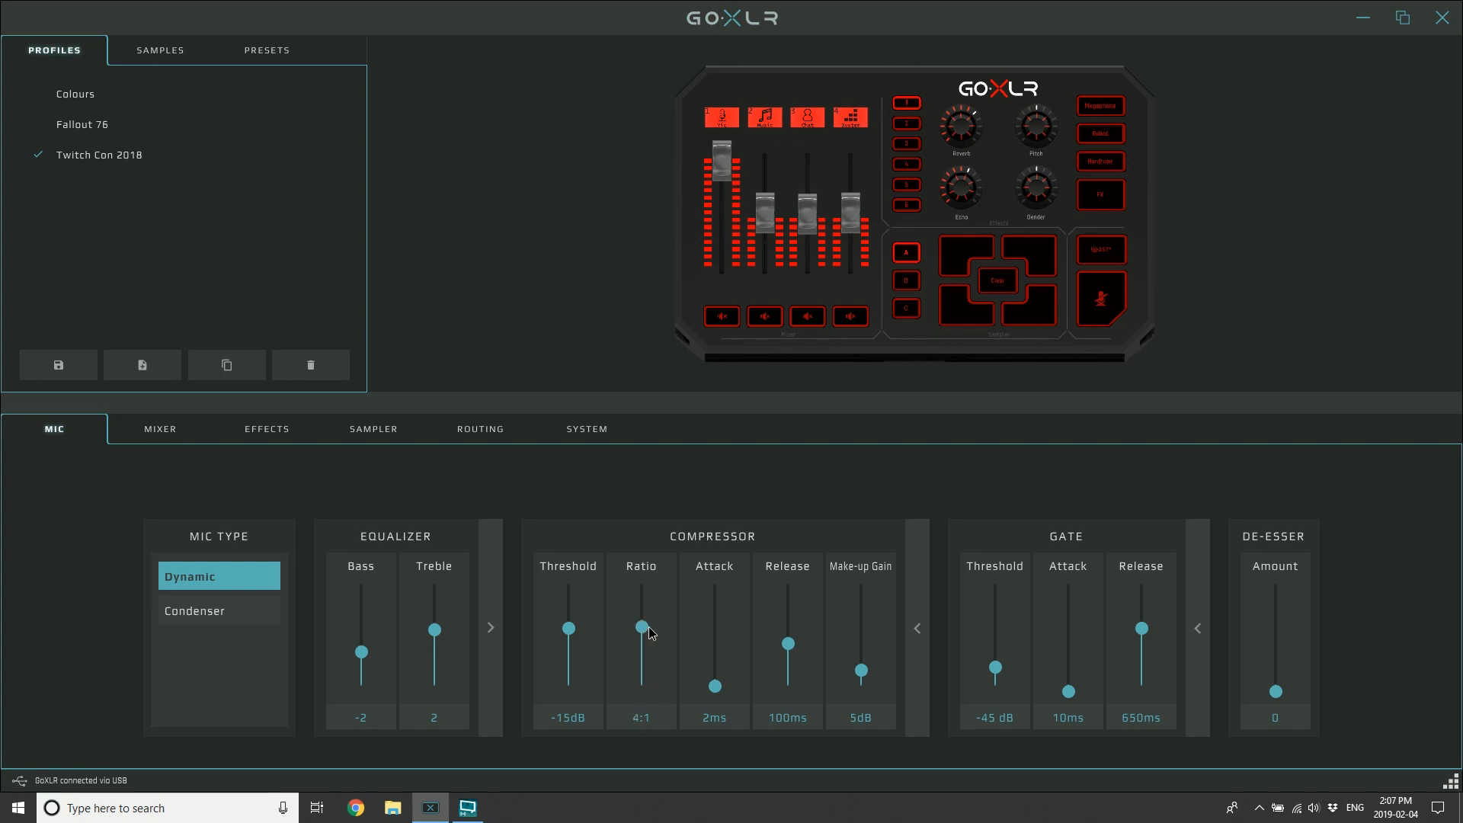
pyautogui.moveTo(642, 626); pyautogui.dragTo(642, 639)
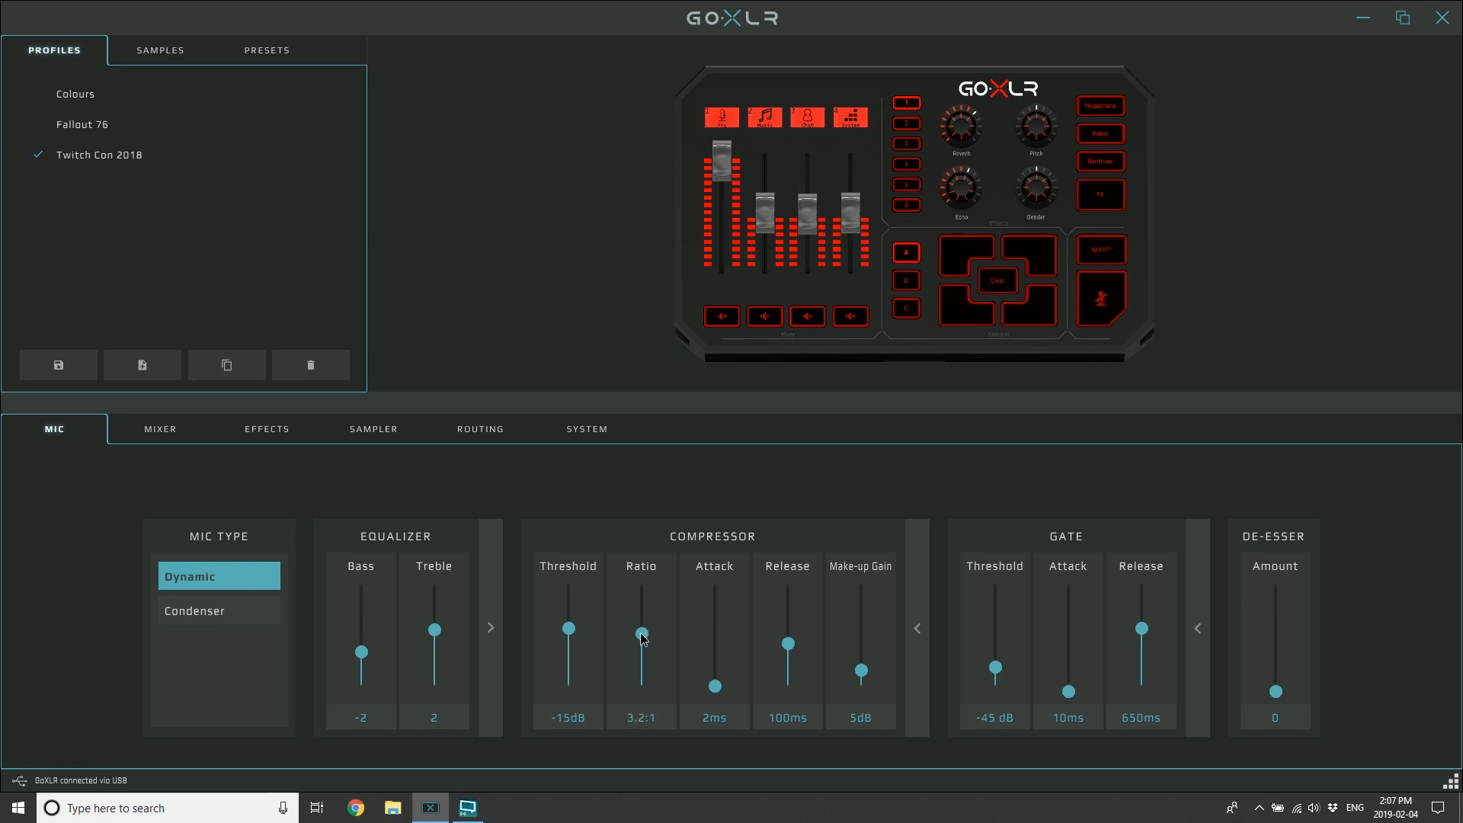
pyautogui.moveTo(641, 634); pyautogui.dragTo(642, 627)
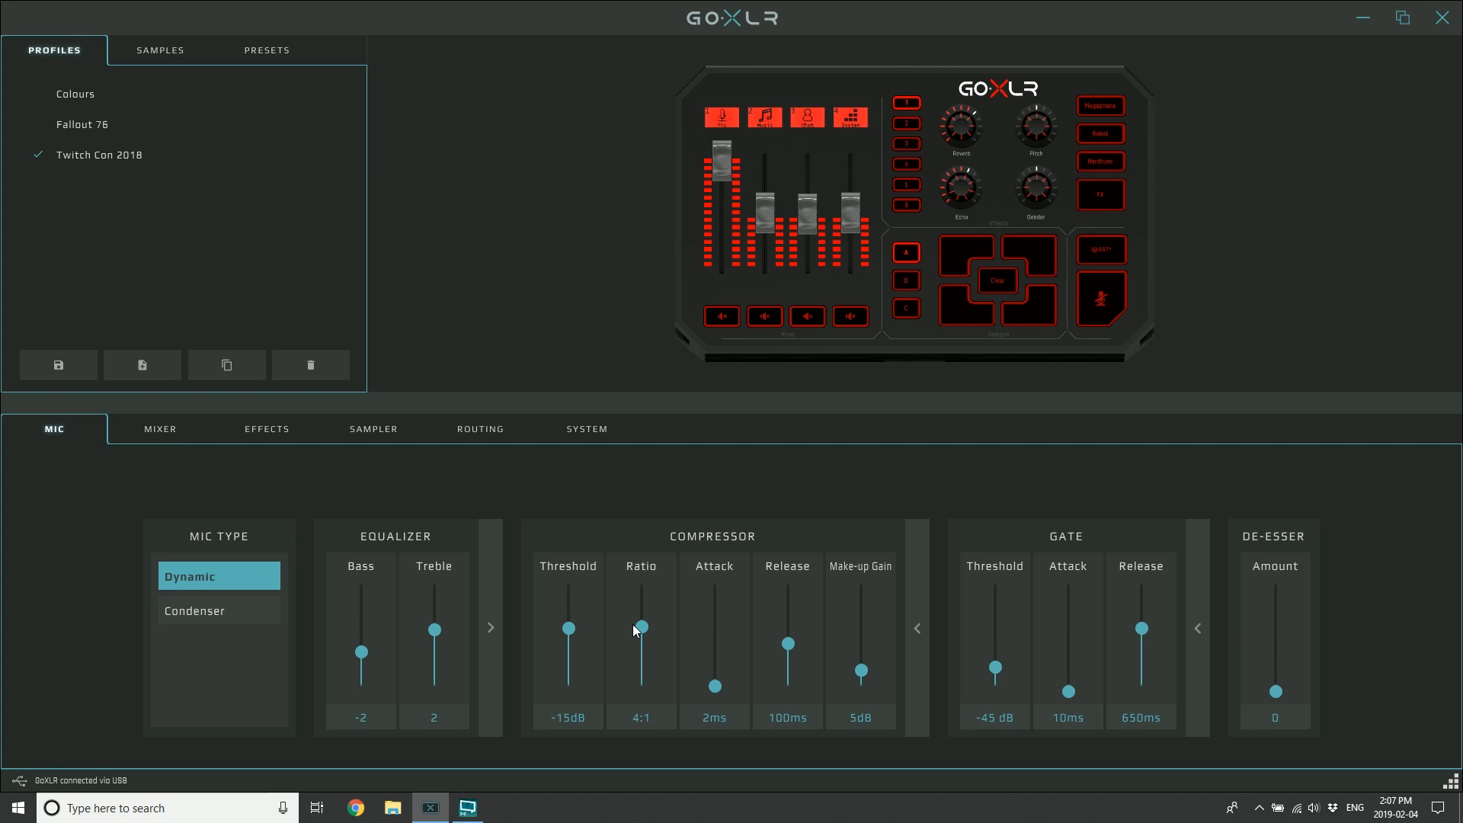
pyautogui.moveTo(640, 625)
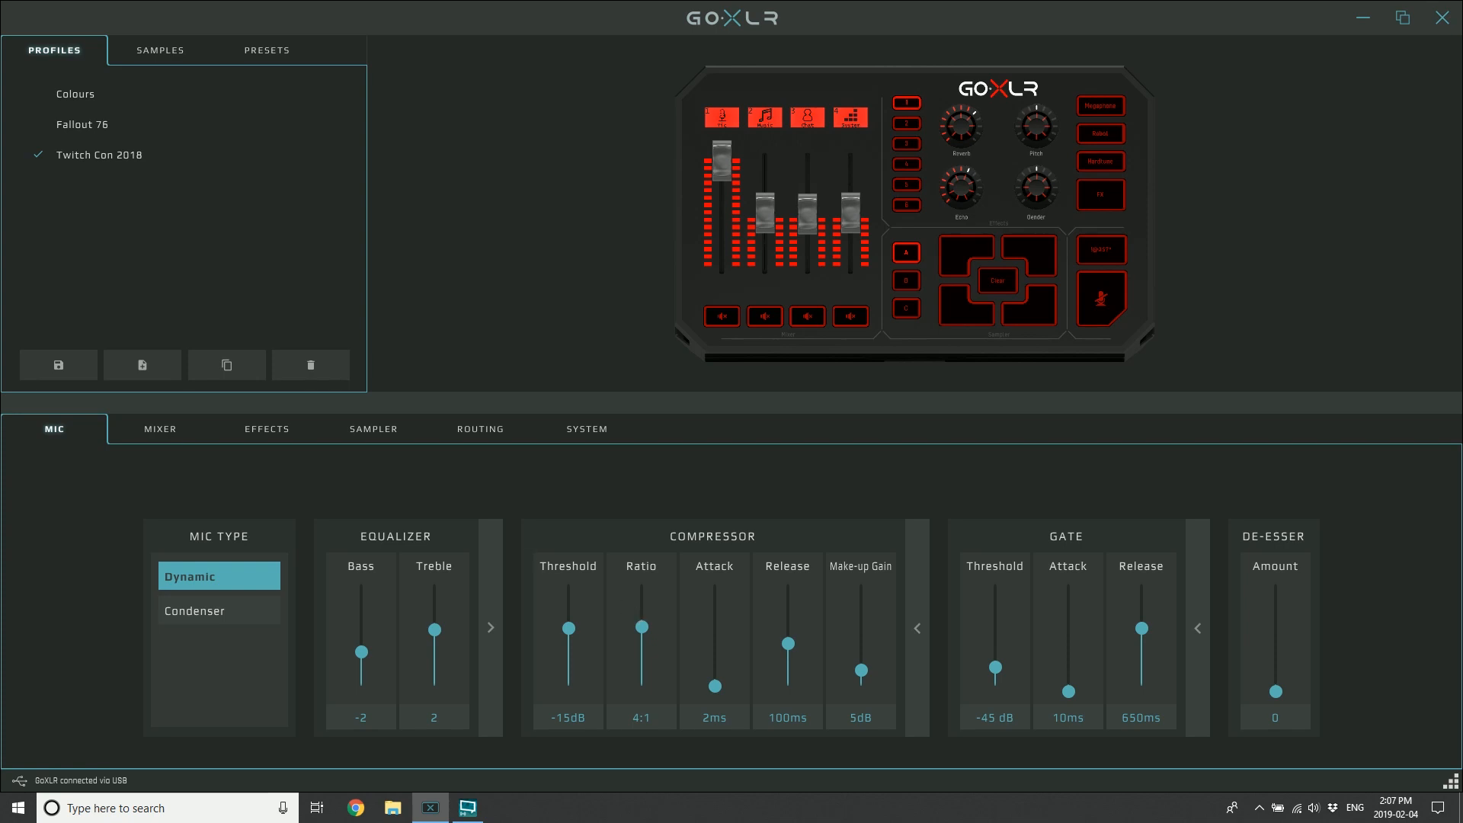
pyautogui.moveTo(641, 631)
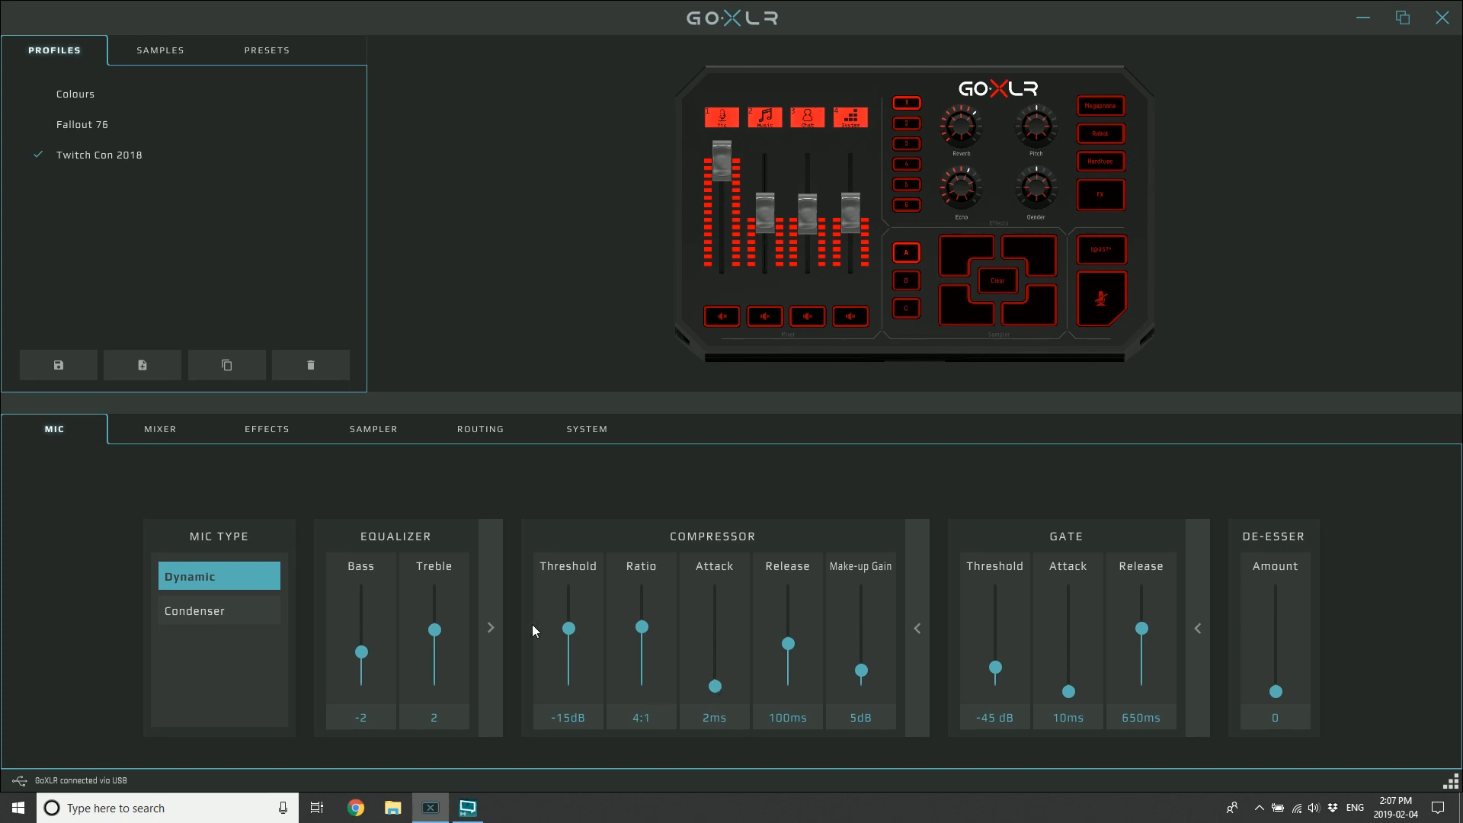
pyautogui.moveTo(692, 696)
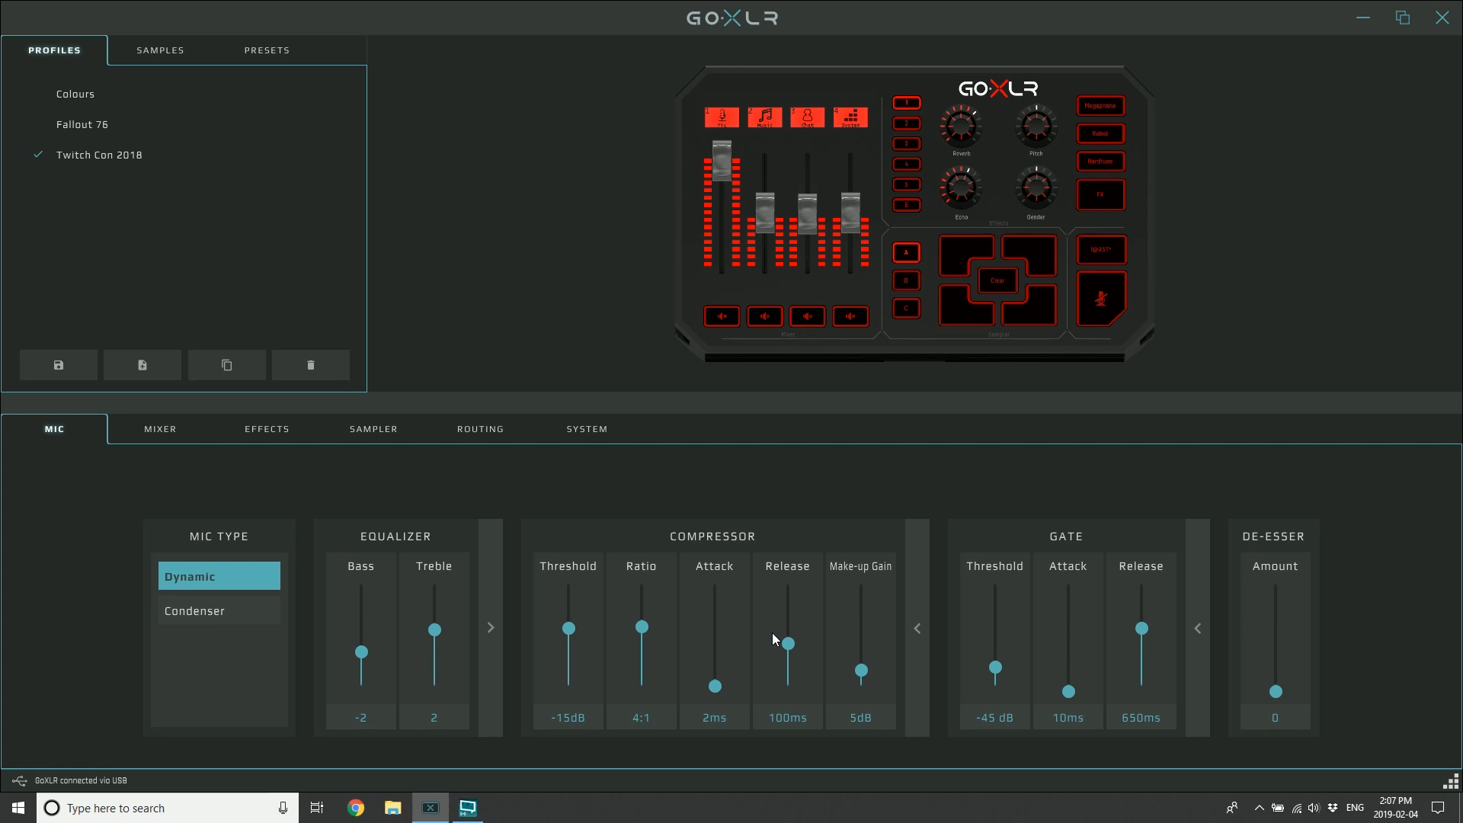
pyautogui.moveTo(778, 635)
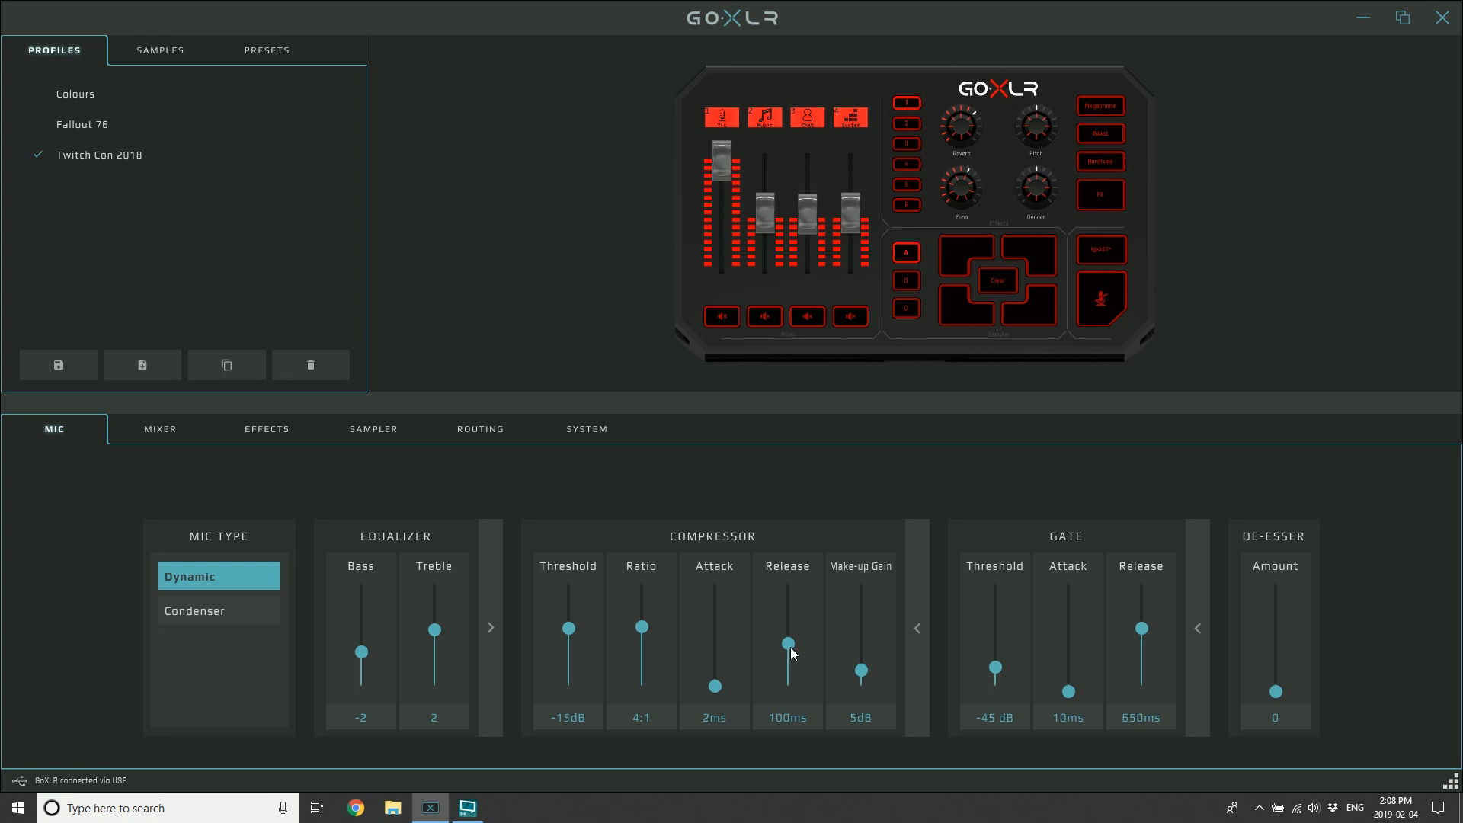
pyautogui.moveTo(782, 662)
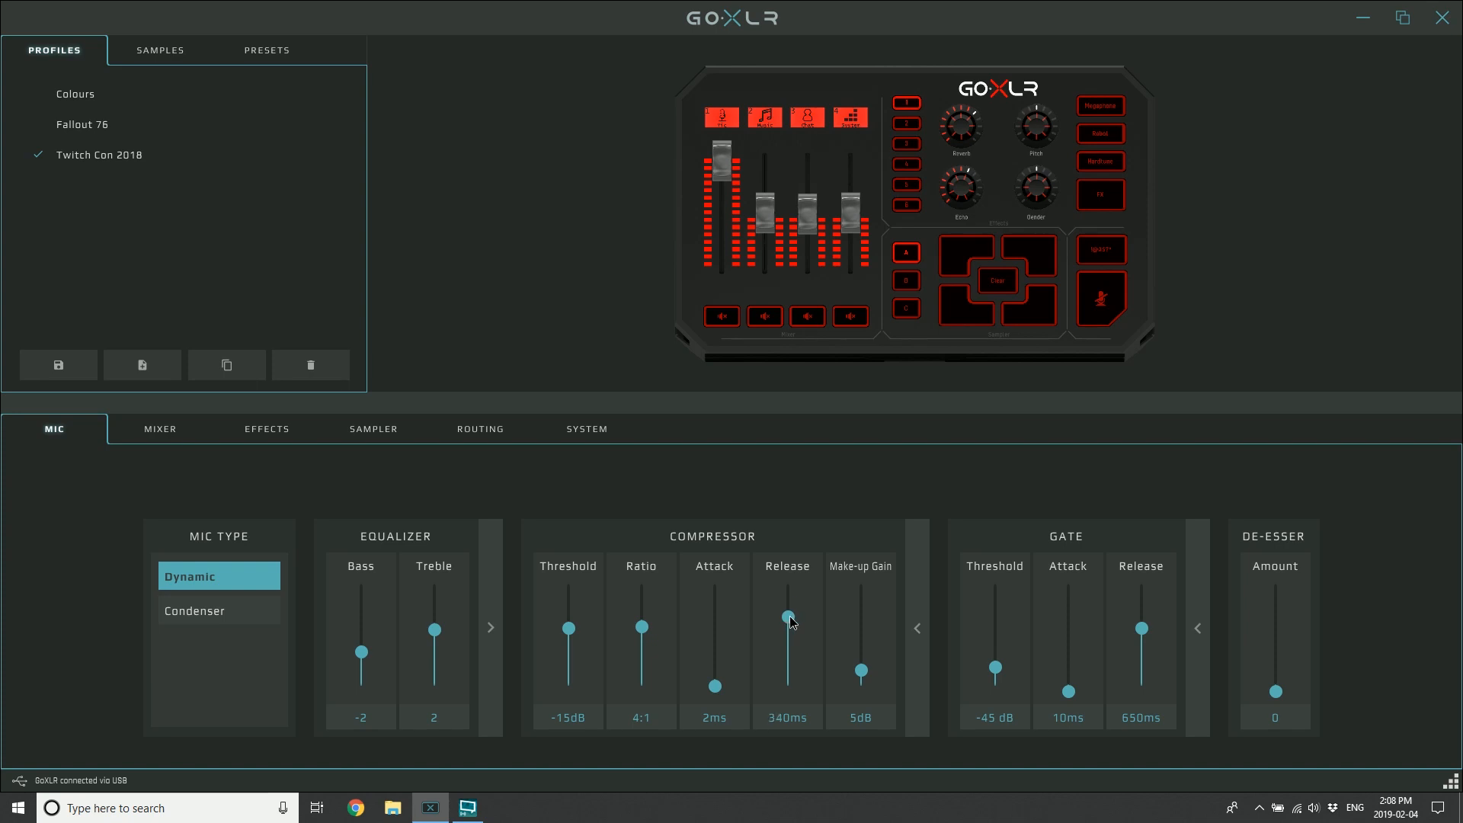
# Adjust the compressor release slider, passing 340ms before settling at 170ms
pyautogui.moveTo(788, 617); pyautogui.dragTo(788, 628)
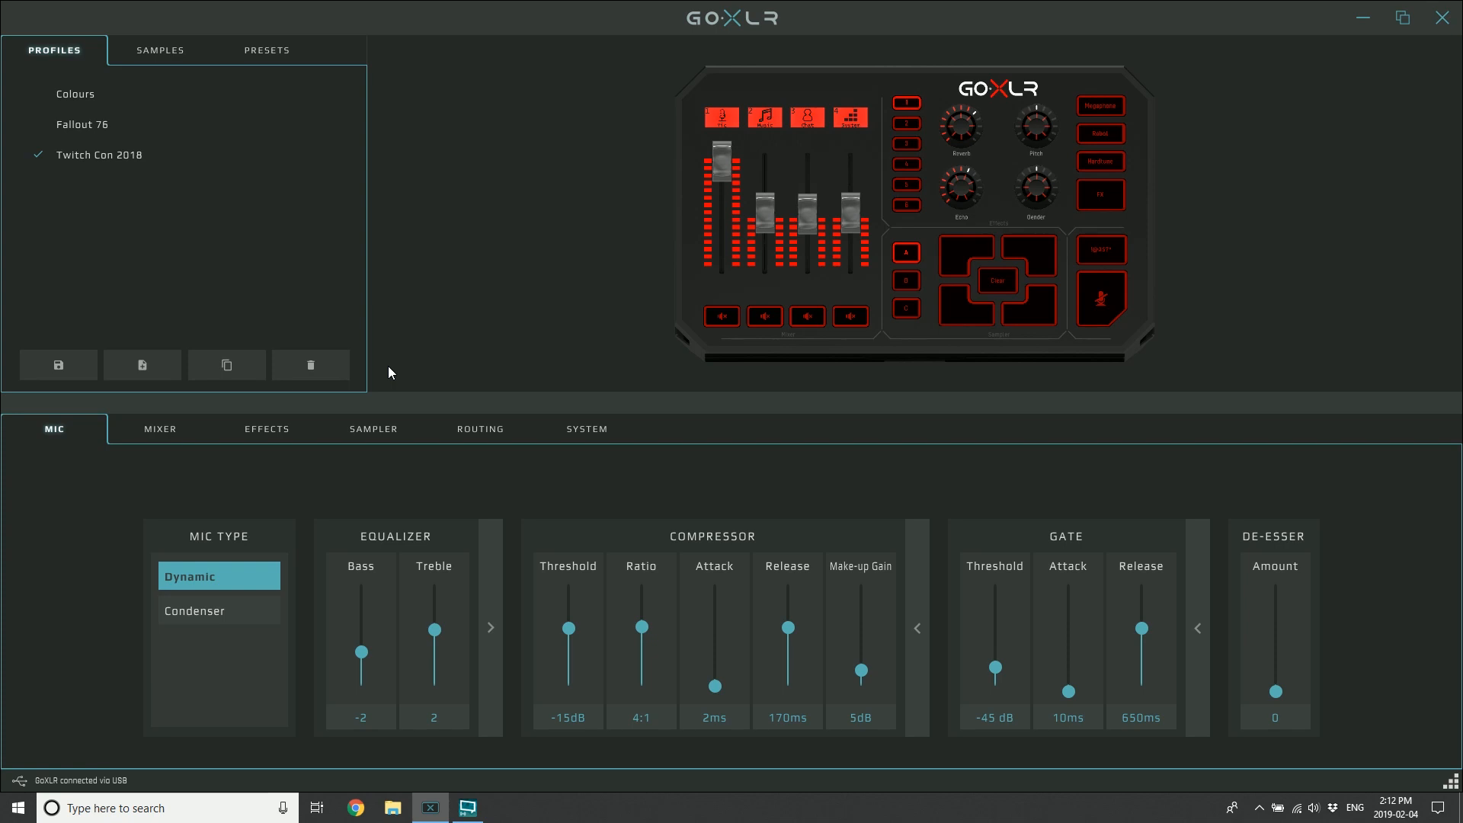
pyautogui.moveTo(71, 211)
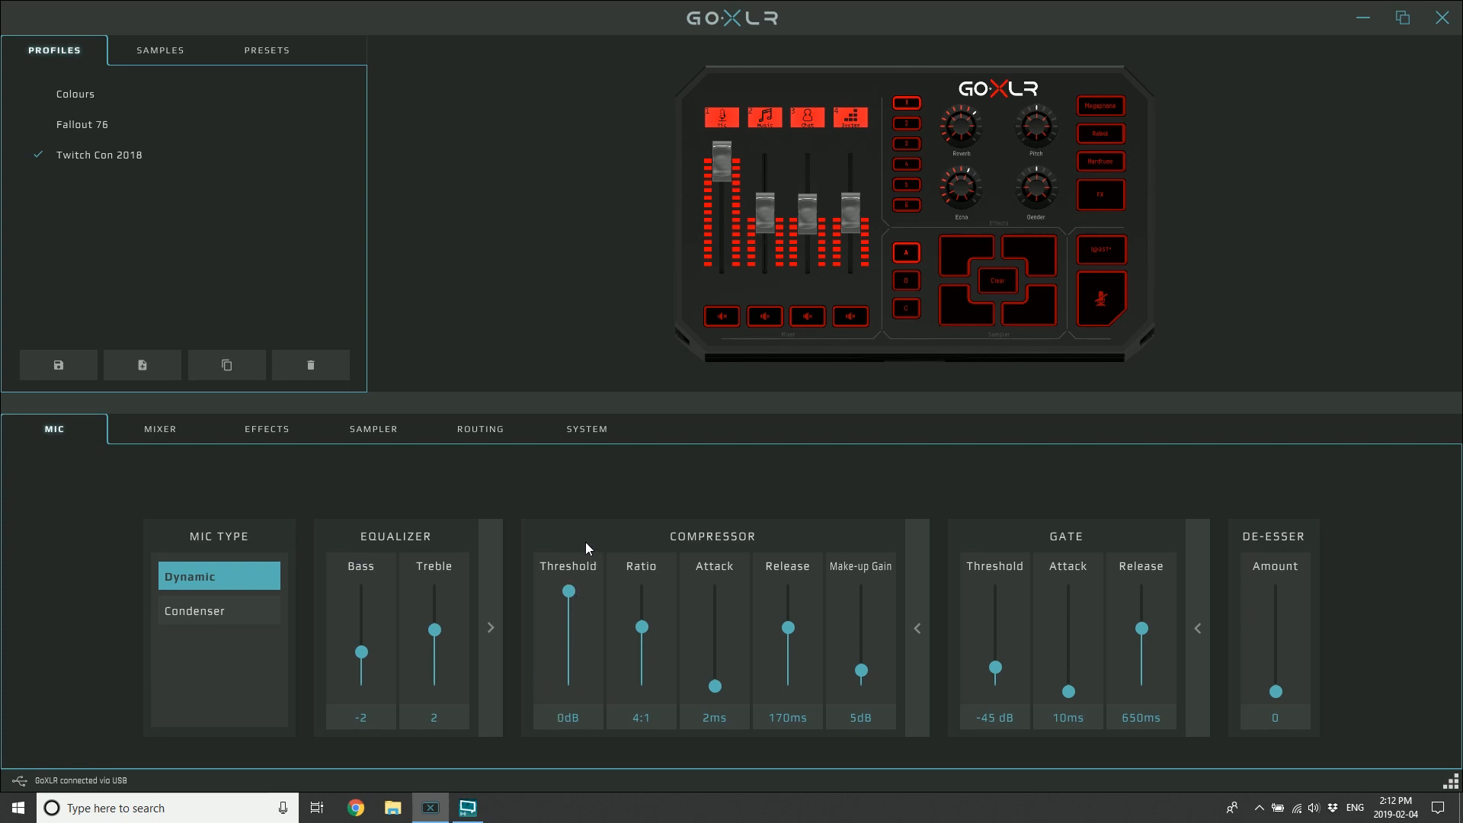
pyautogui.moveTo(542, 569)
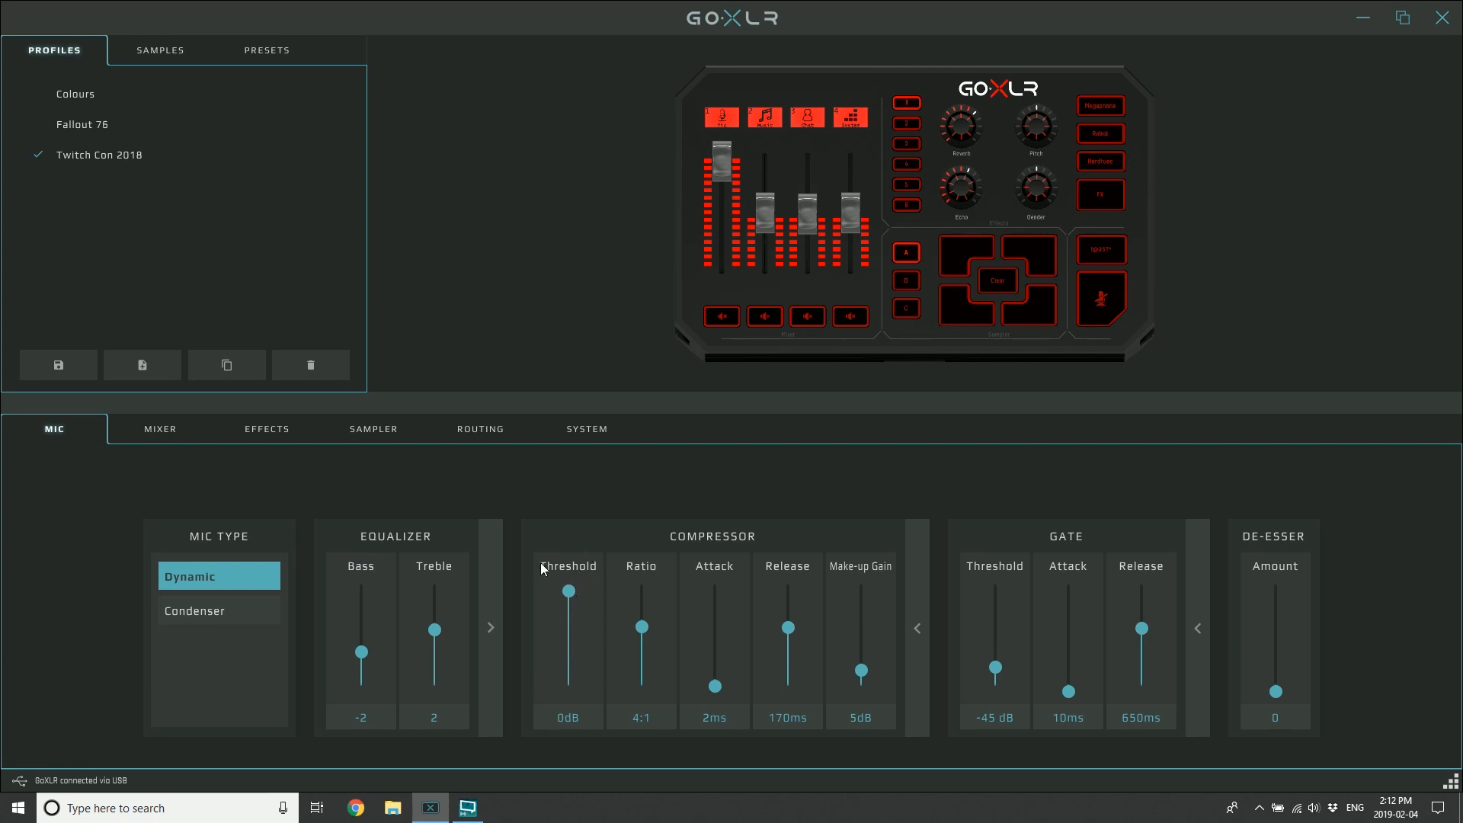
pyautogui.moveTo(567, 588)
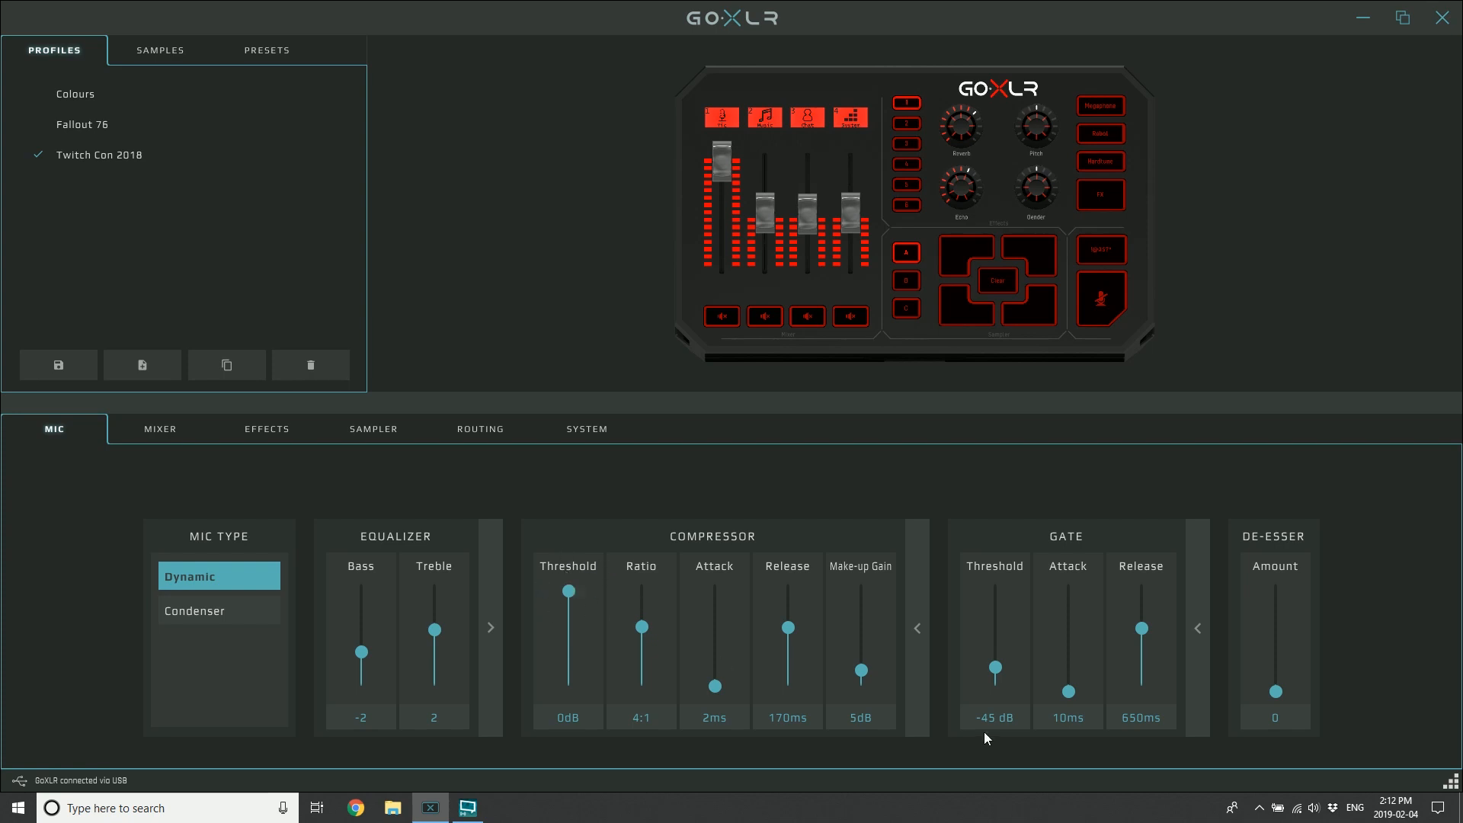
pyautogui.moveTo(859, 672); pyautogui.dragTo(859, 692)
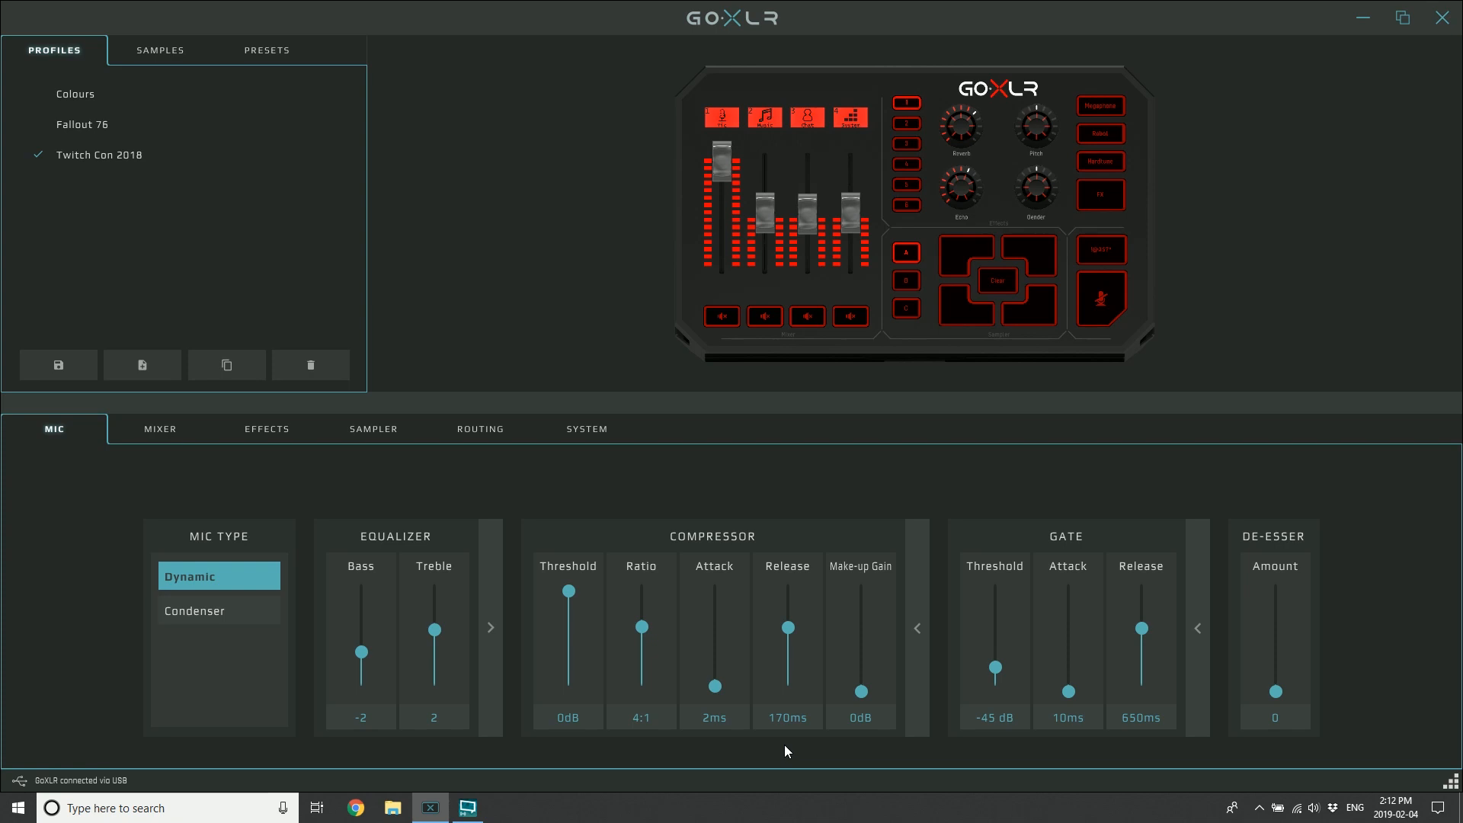
pyautogui.moveTo(567, 590); pyautogui.dragTo(567, 617)
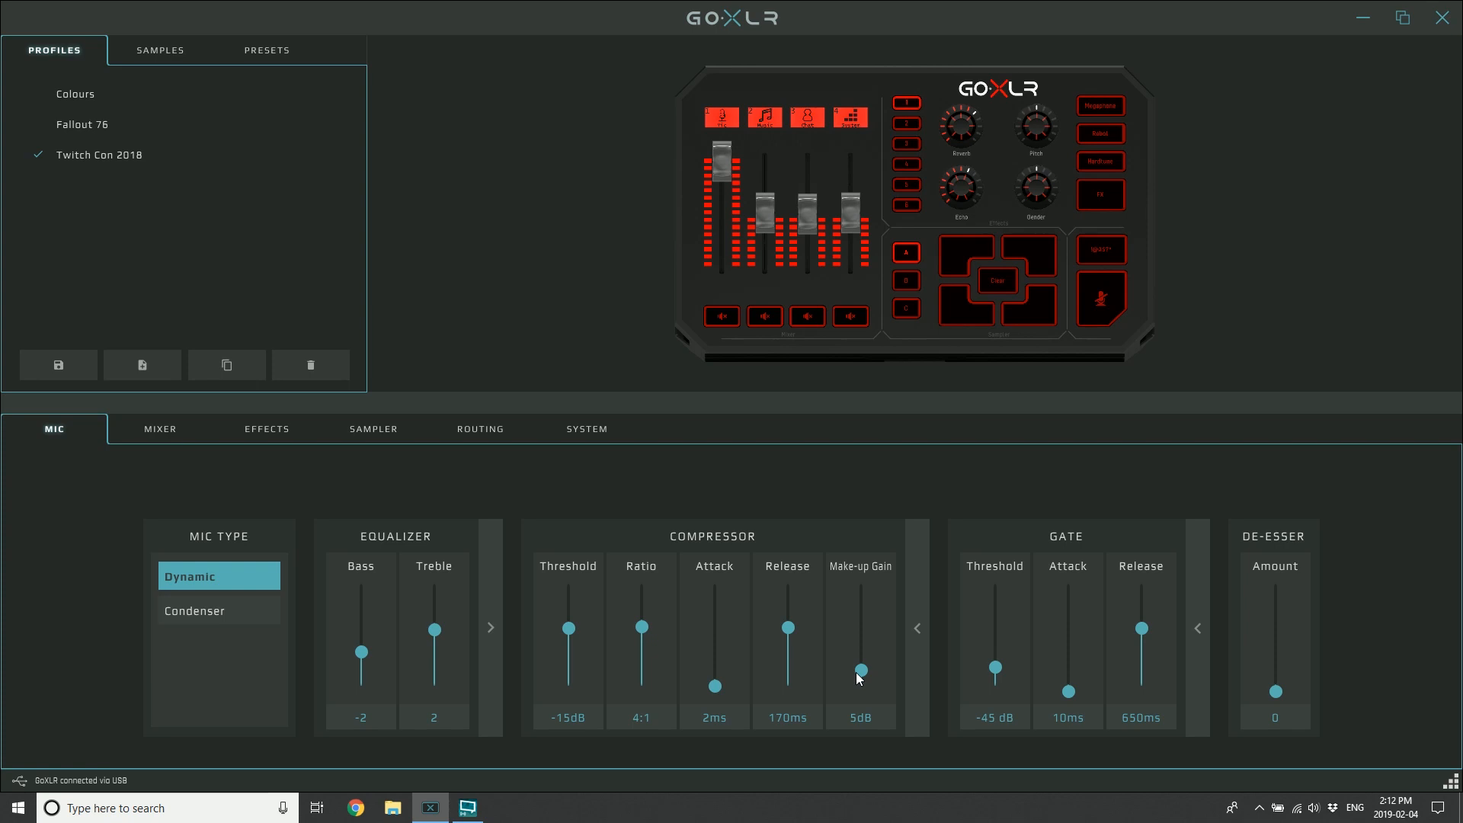
pyautogui.moveTo(848, 702)
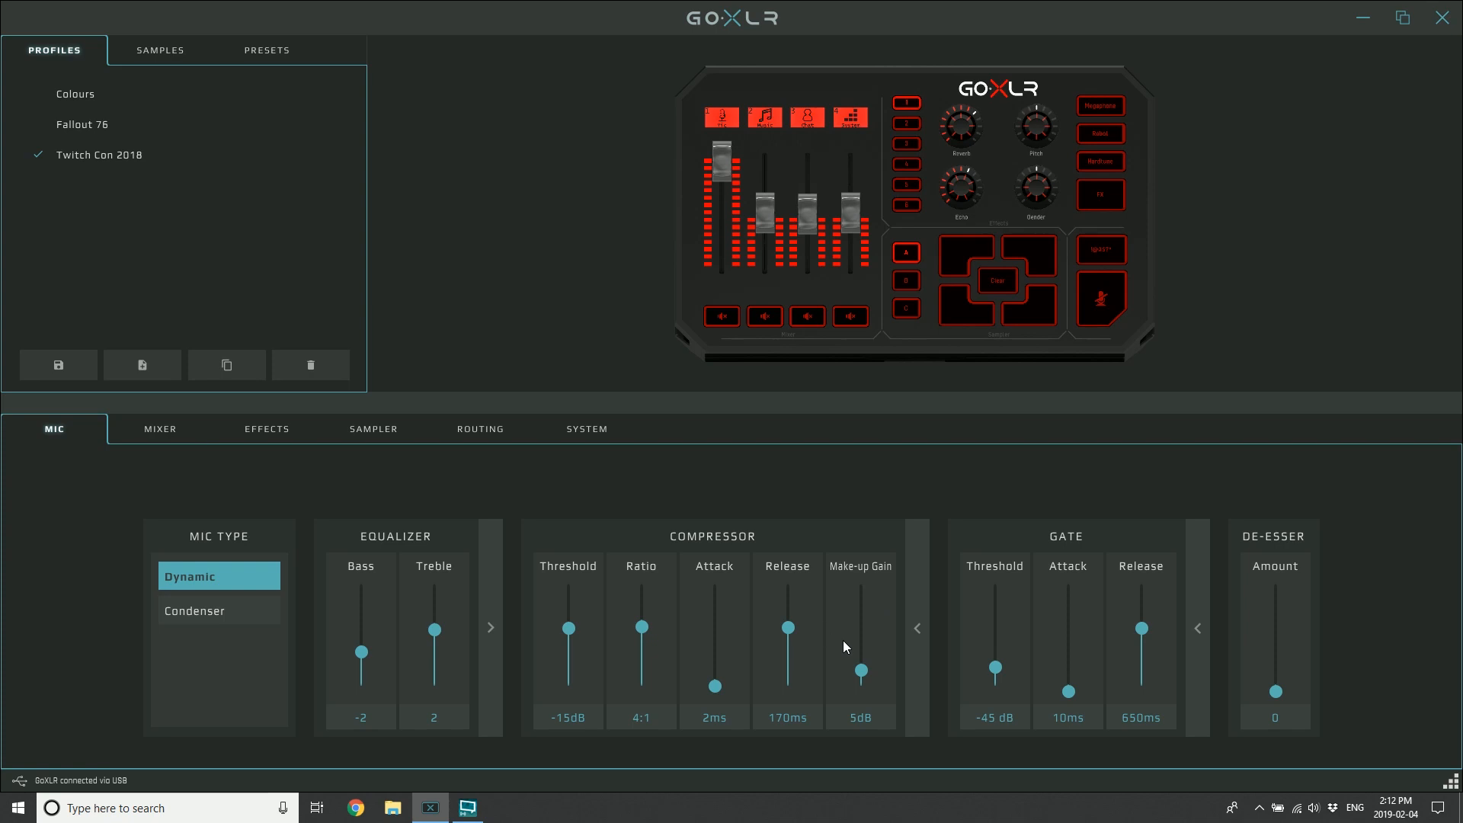
pyautogui.moveTo(857, 579)
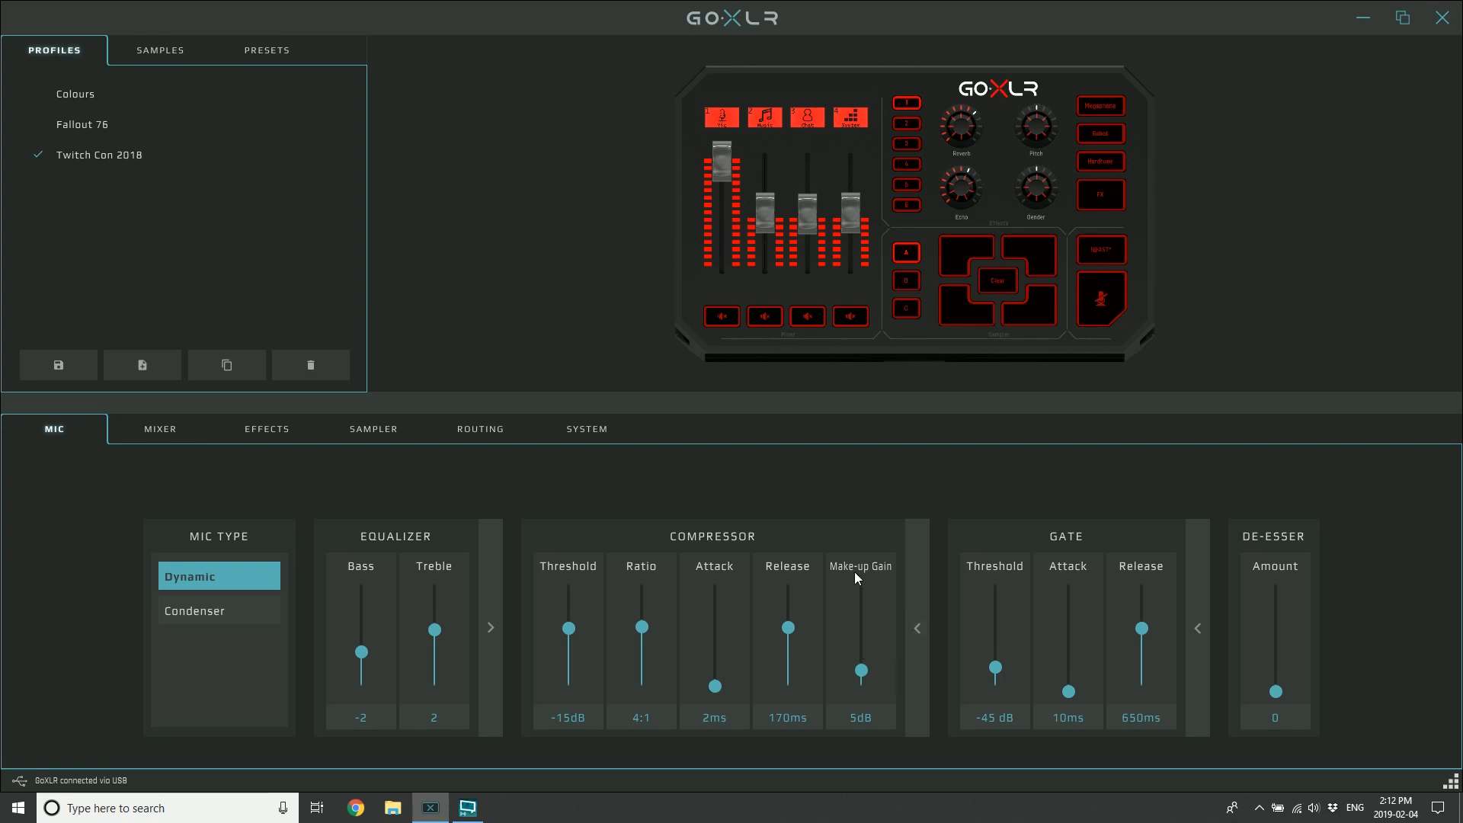
pyautogui.moveTo(633, 394)
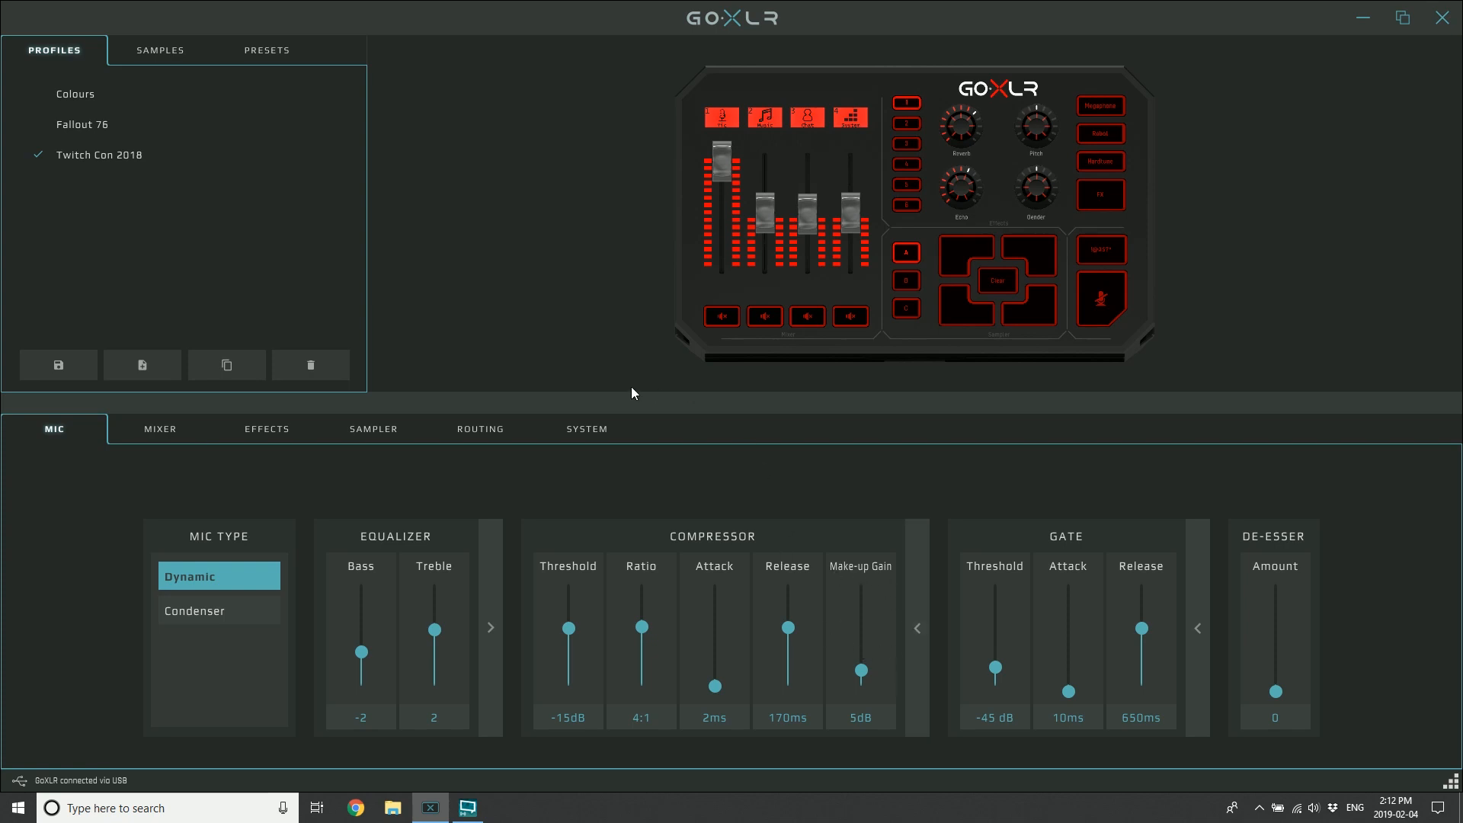
# Show the System settings page with program directory paths and Mic Setup options
pyautogui.click(586, 428)
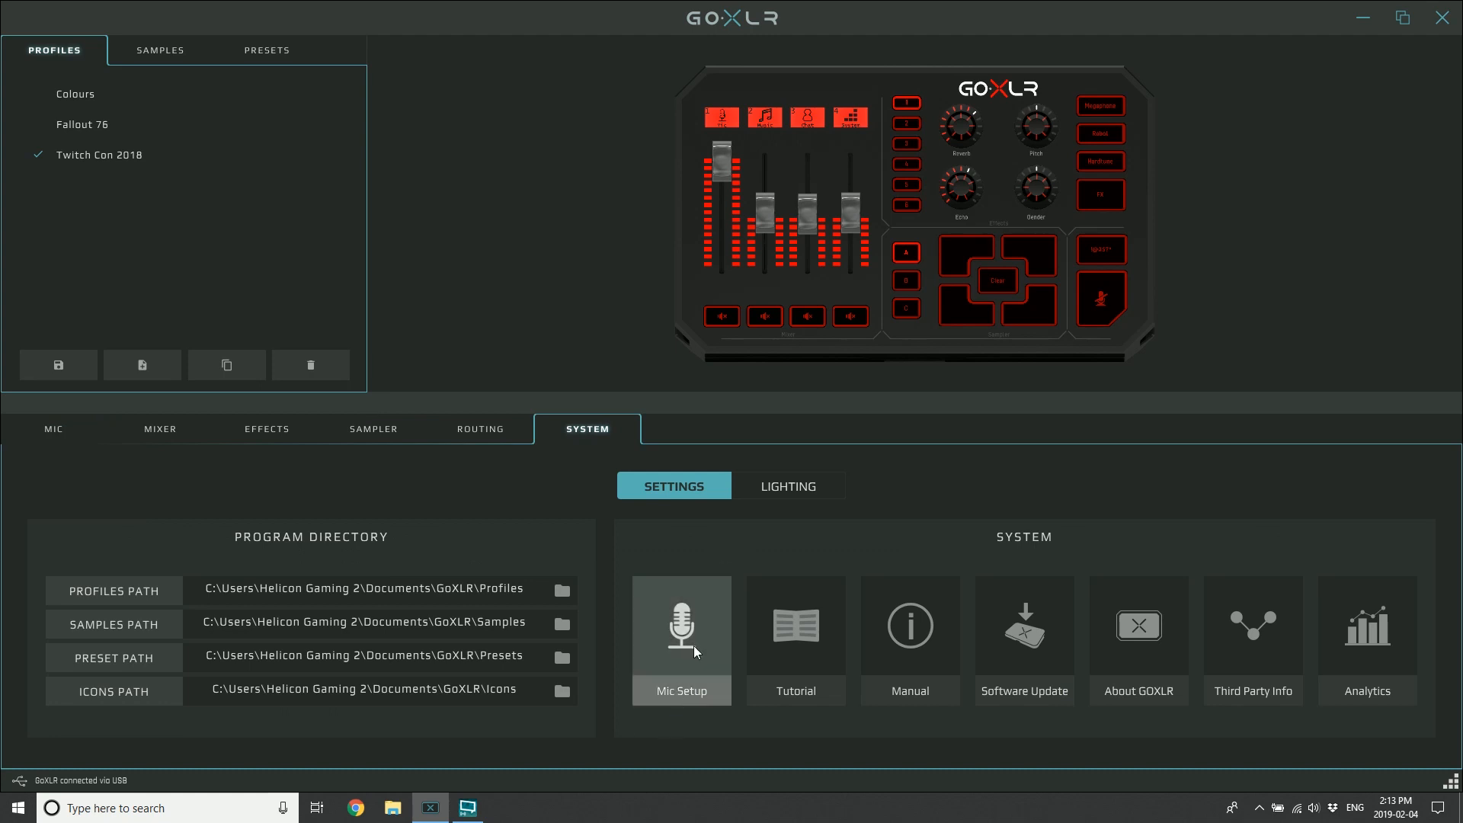
pyautogui.click(681, 624)
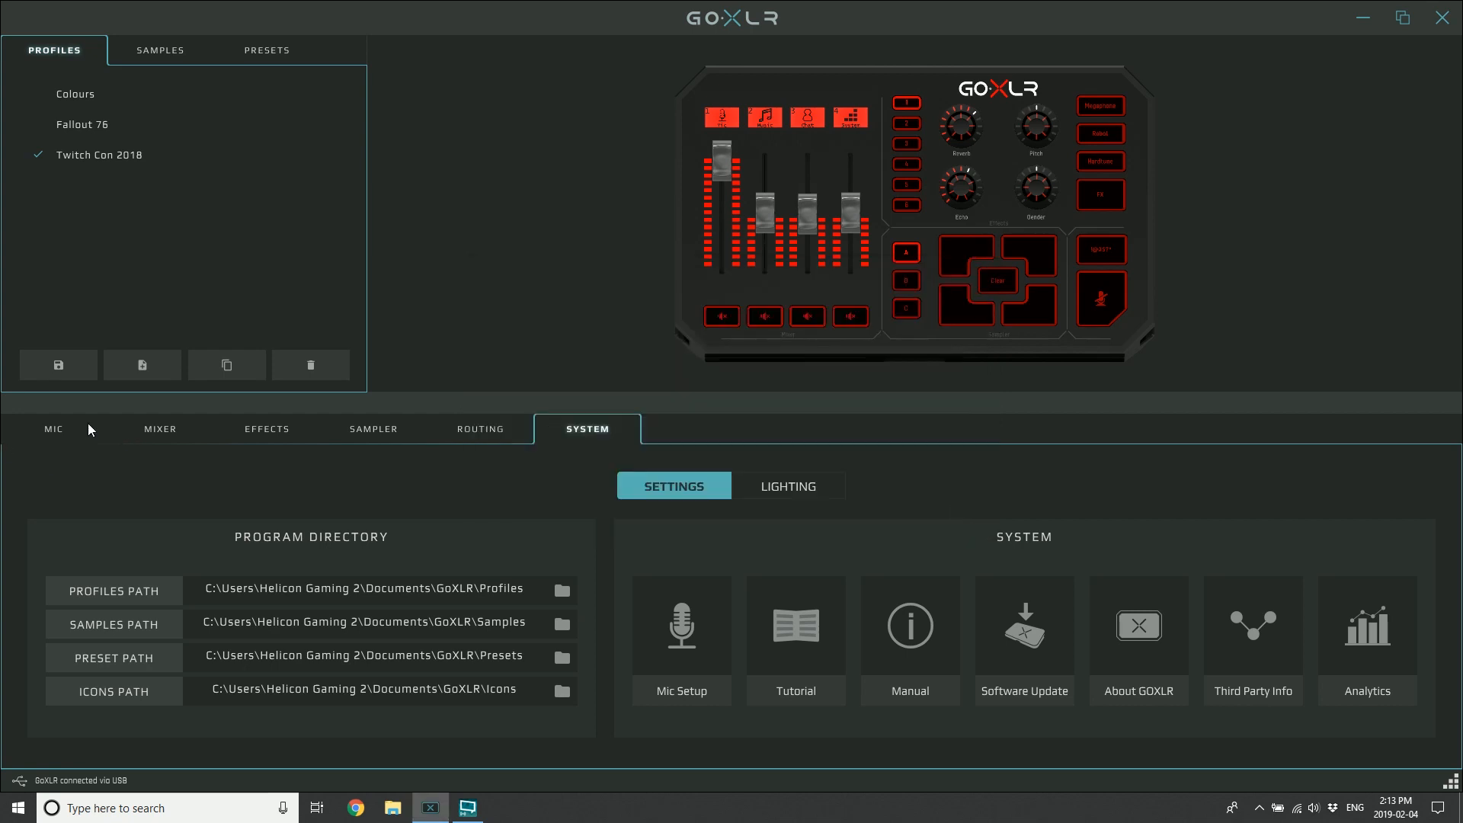
# Go back to the Mic page with compressor values -15dB, 4:1, 2ms, 170ms, 5dB intact
pyautogui.click(52, 428)
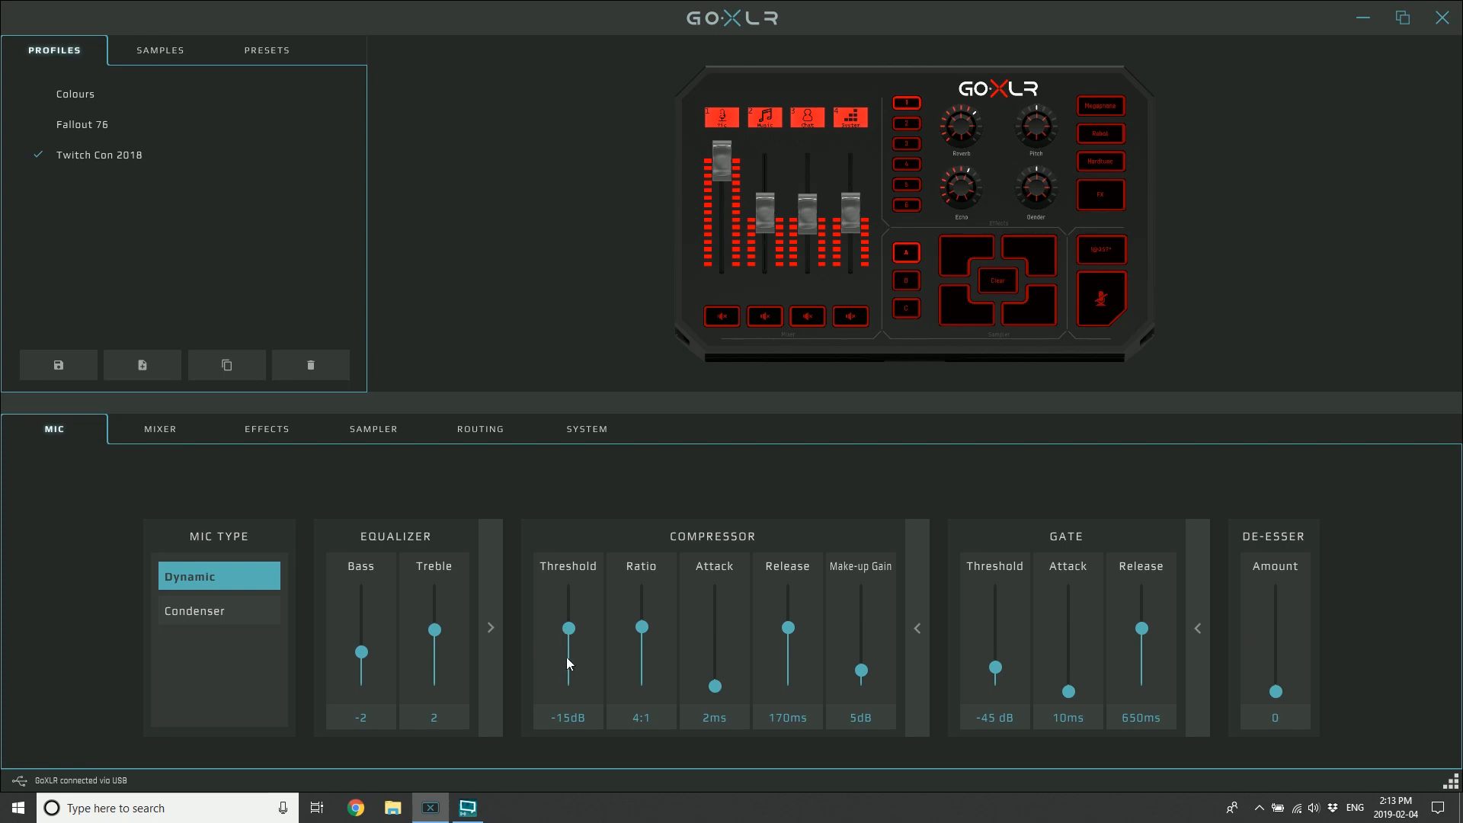
pyautogui.moveTo(616, 596)
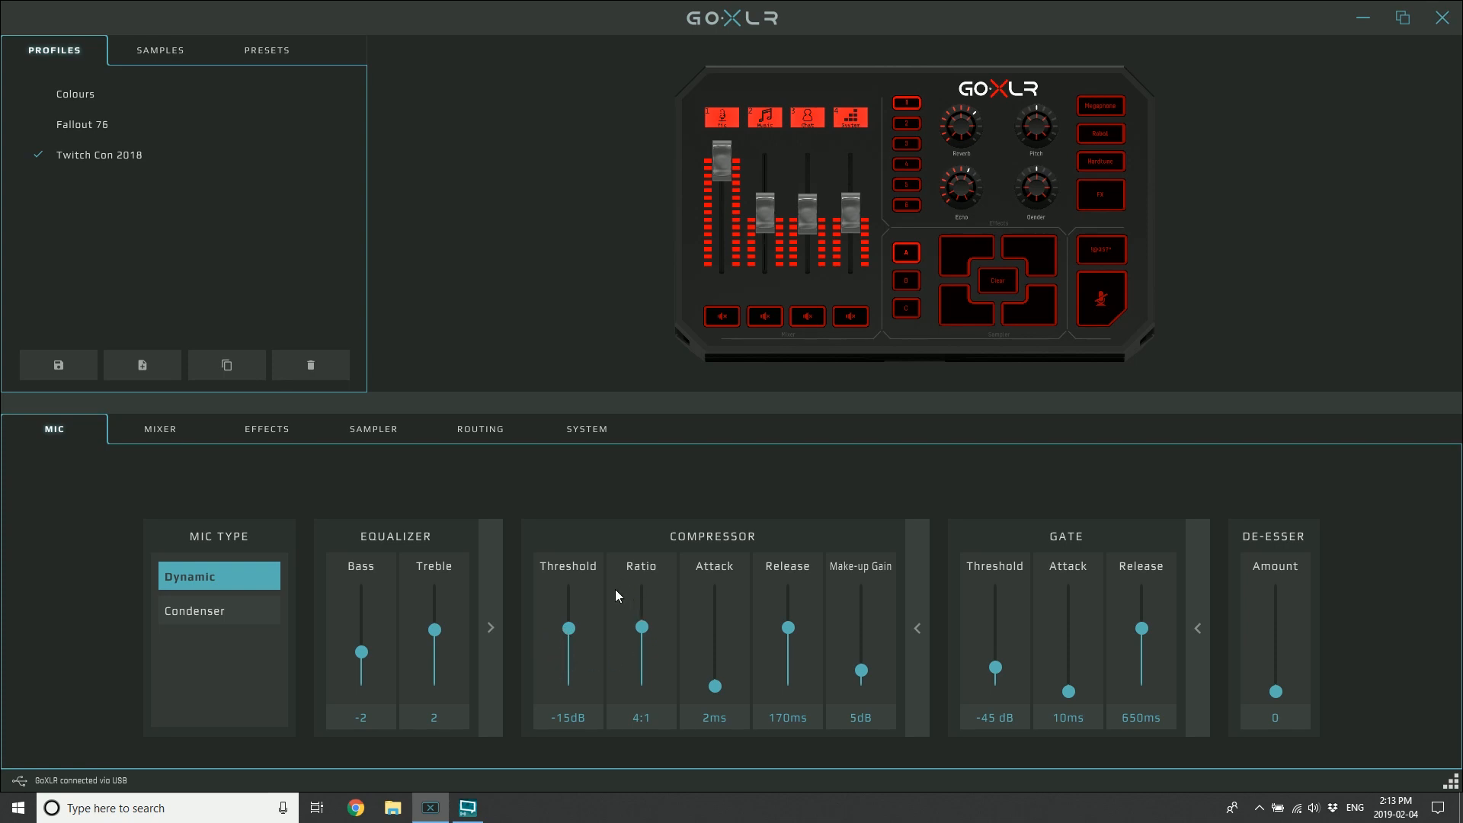
pyautogui.moveTo(635, 585)
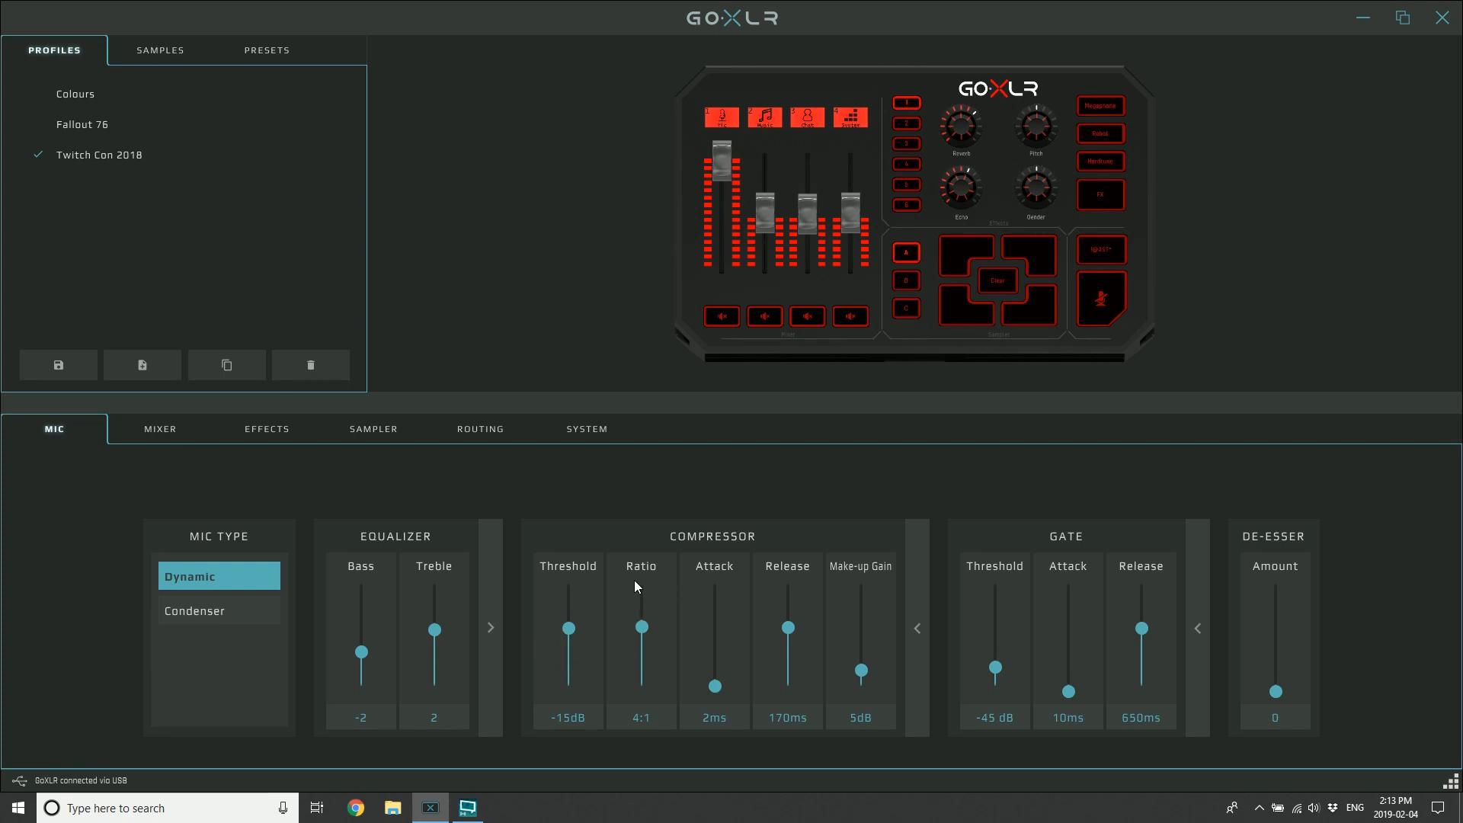
pyautogui.moveTo(867, 628)
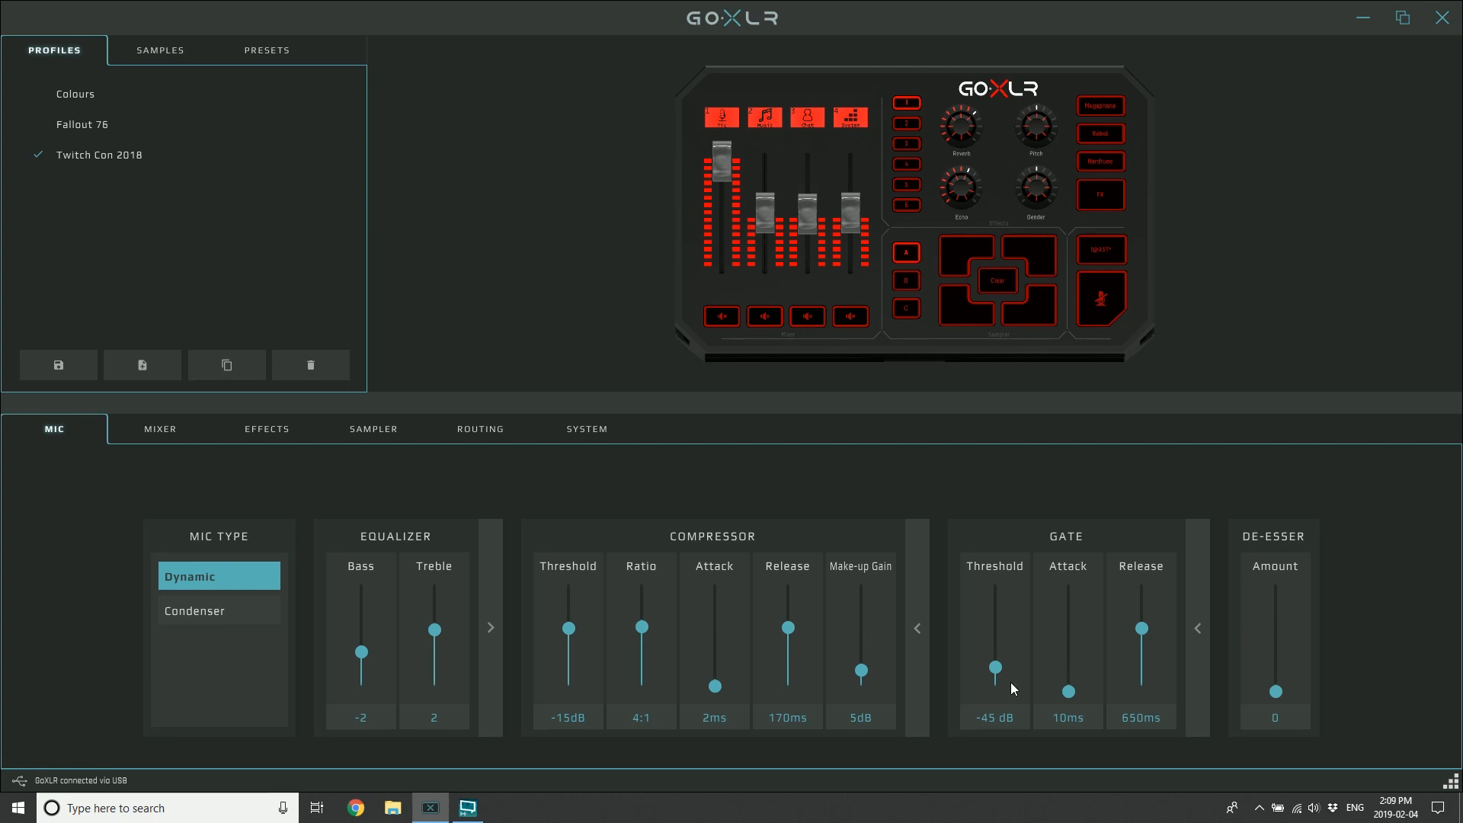
pyautogui.moveTo(997, 598)
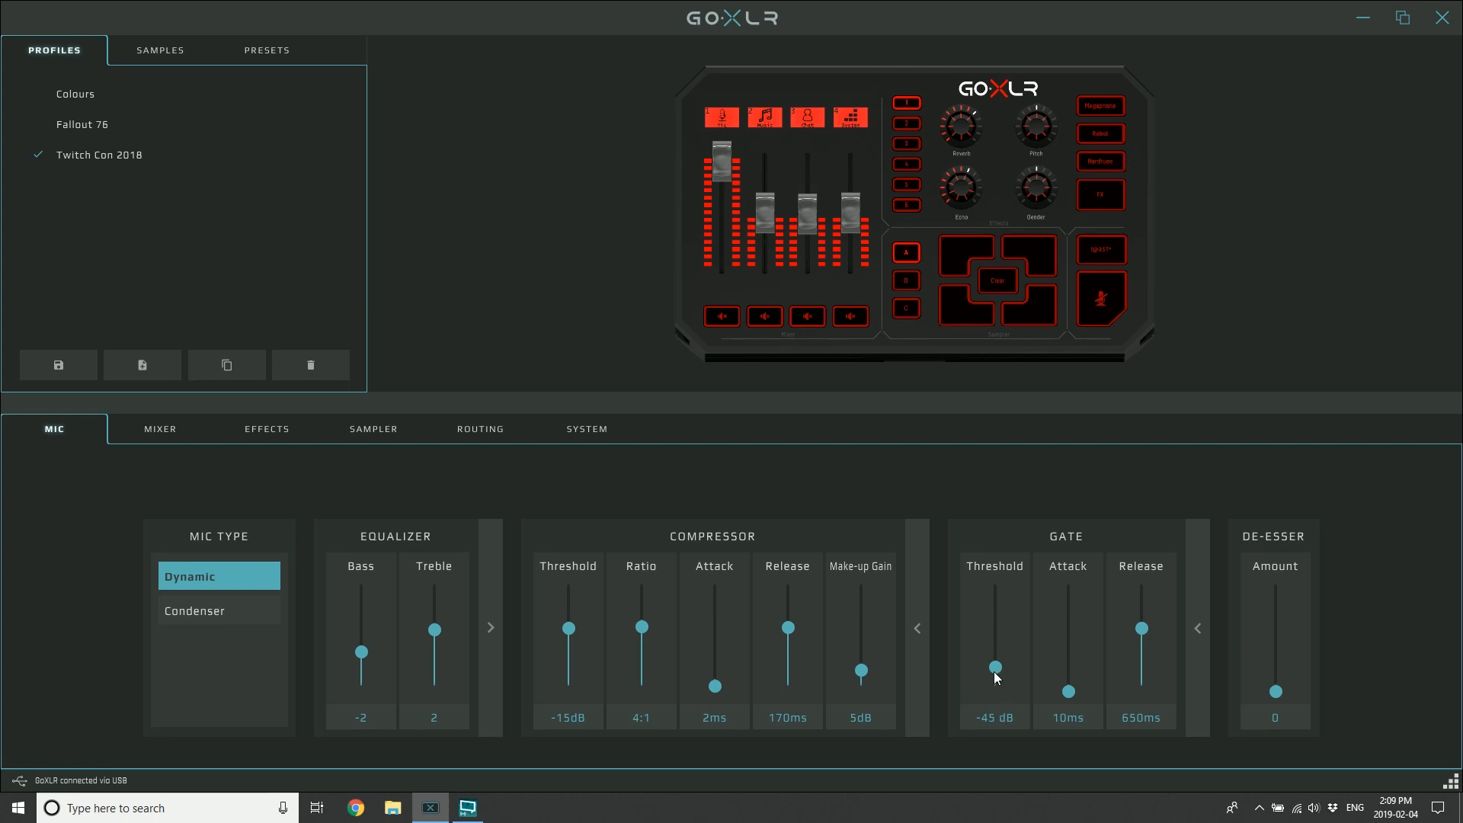
pyautogui.moveTo(571, 646)
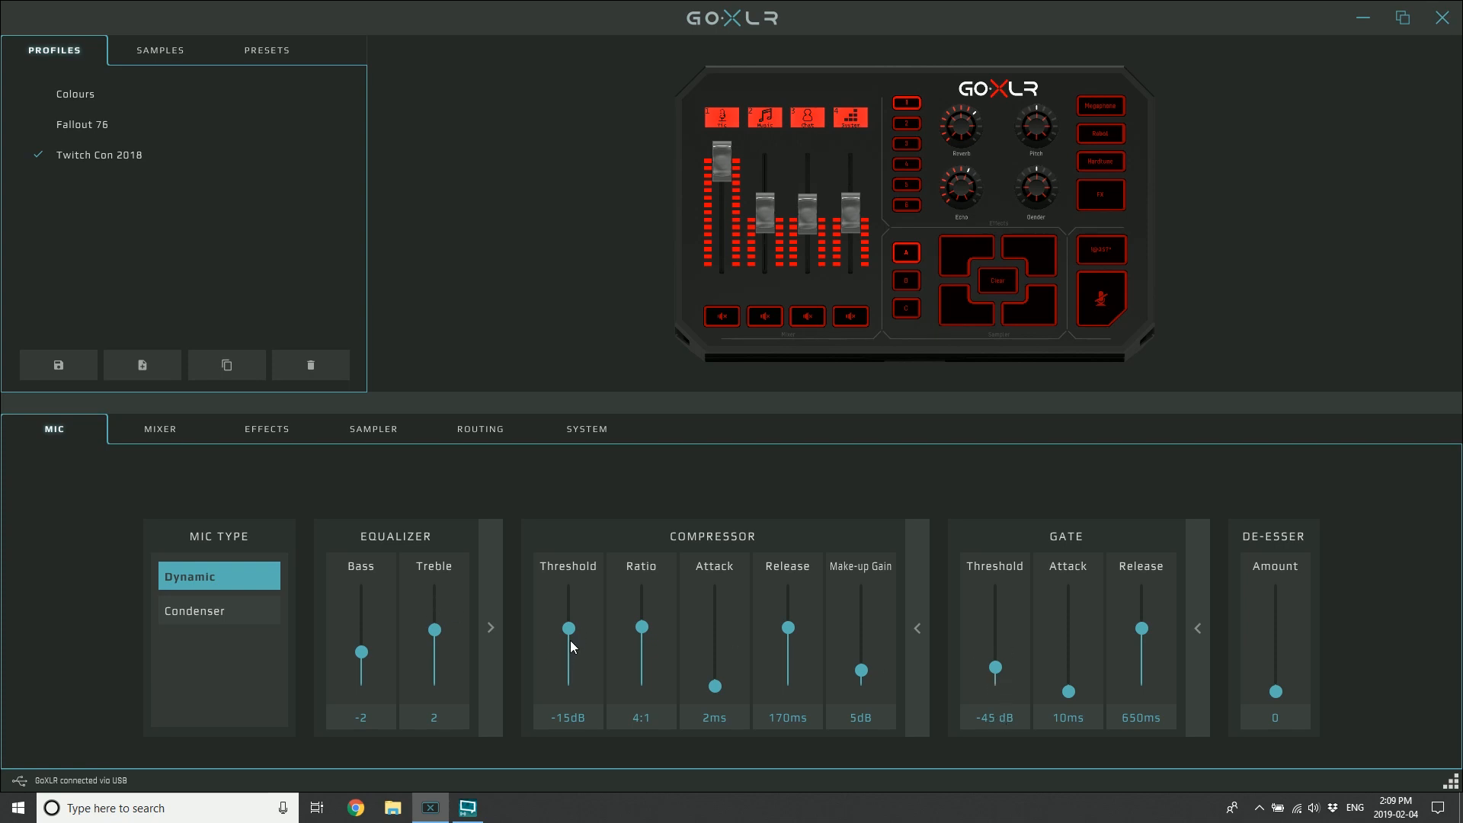
pyautogui.moveTo(1120, 625)
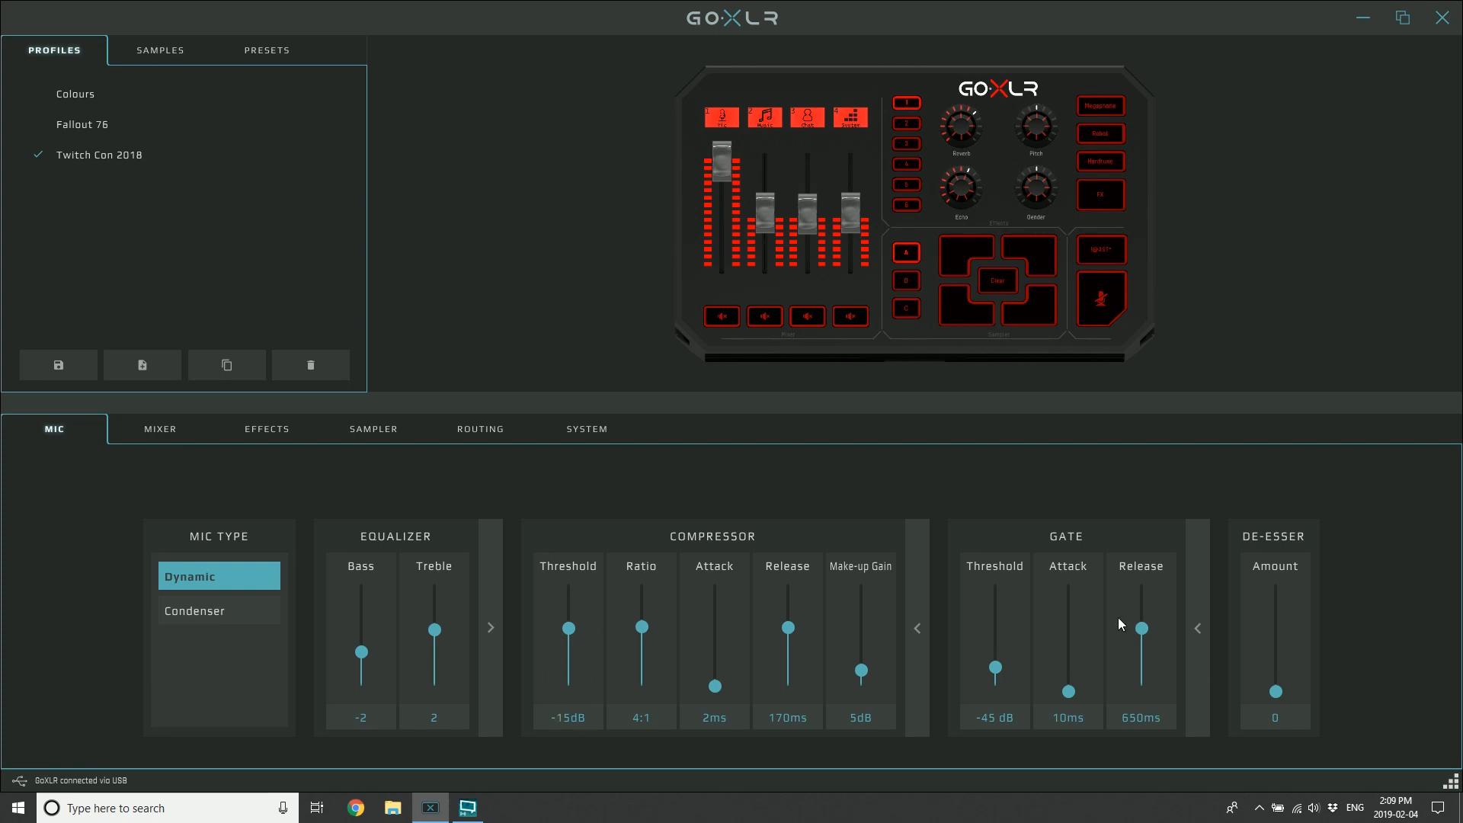
pyautogui.moveTo(994, 669)
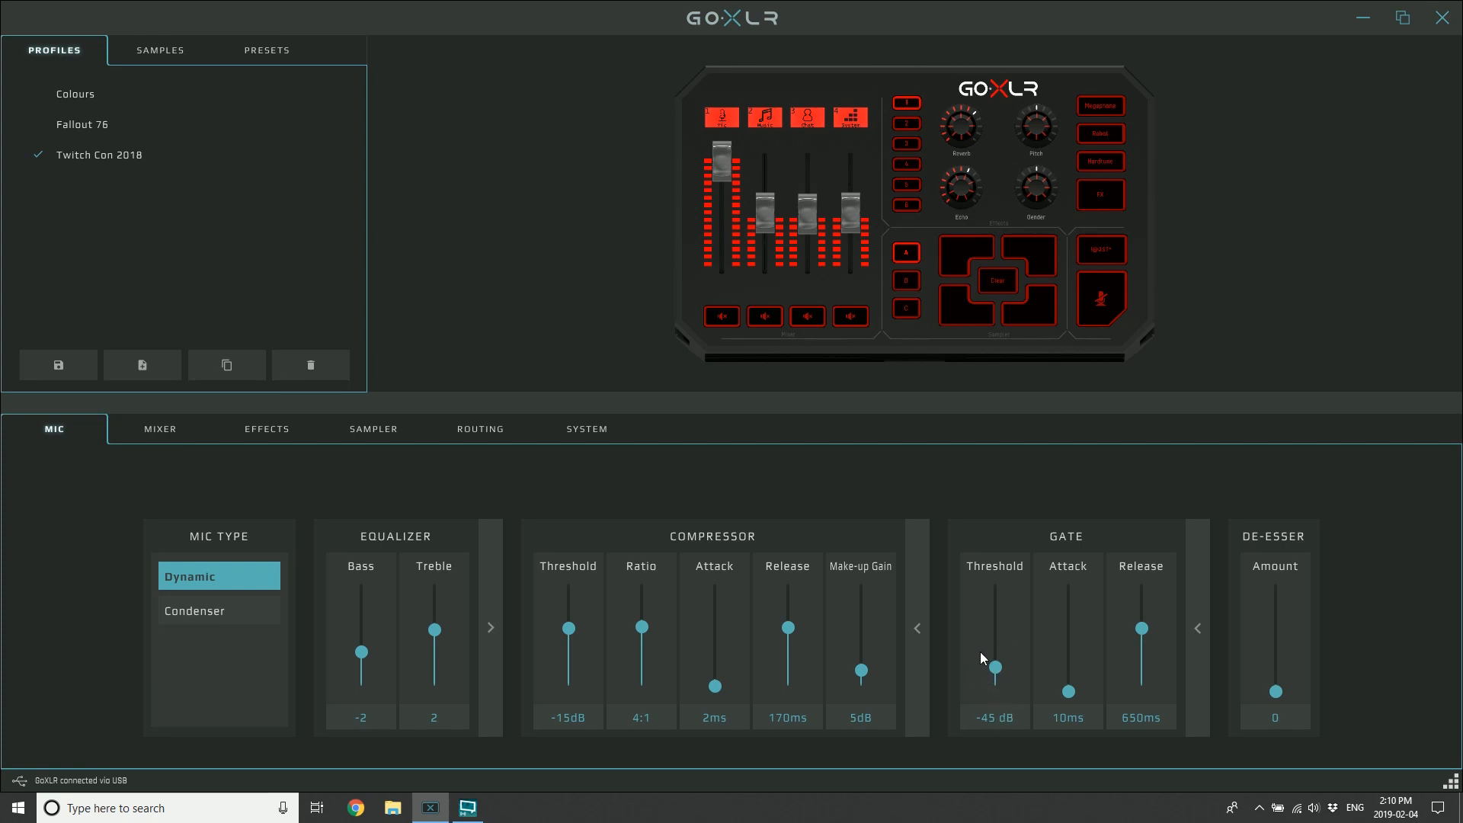
pyautogui.moveTo(1038, 633)
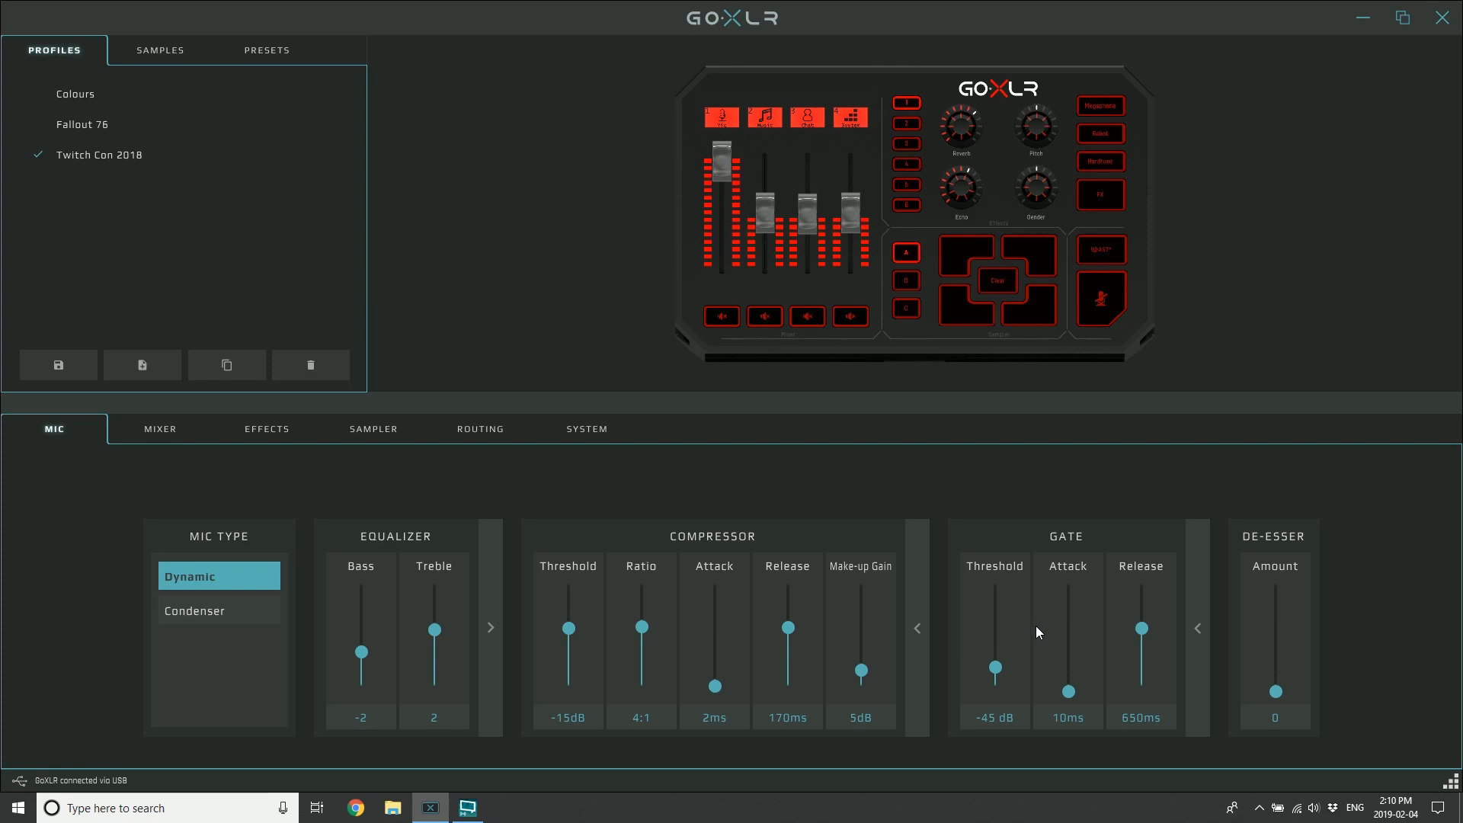
pyautogui.moveTo(992, 639)
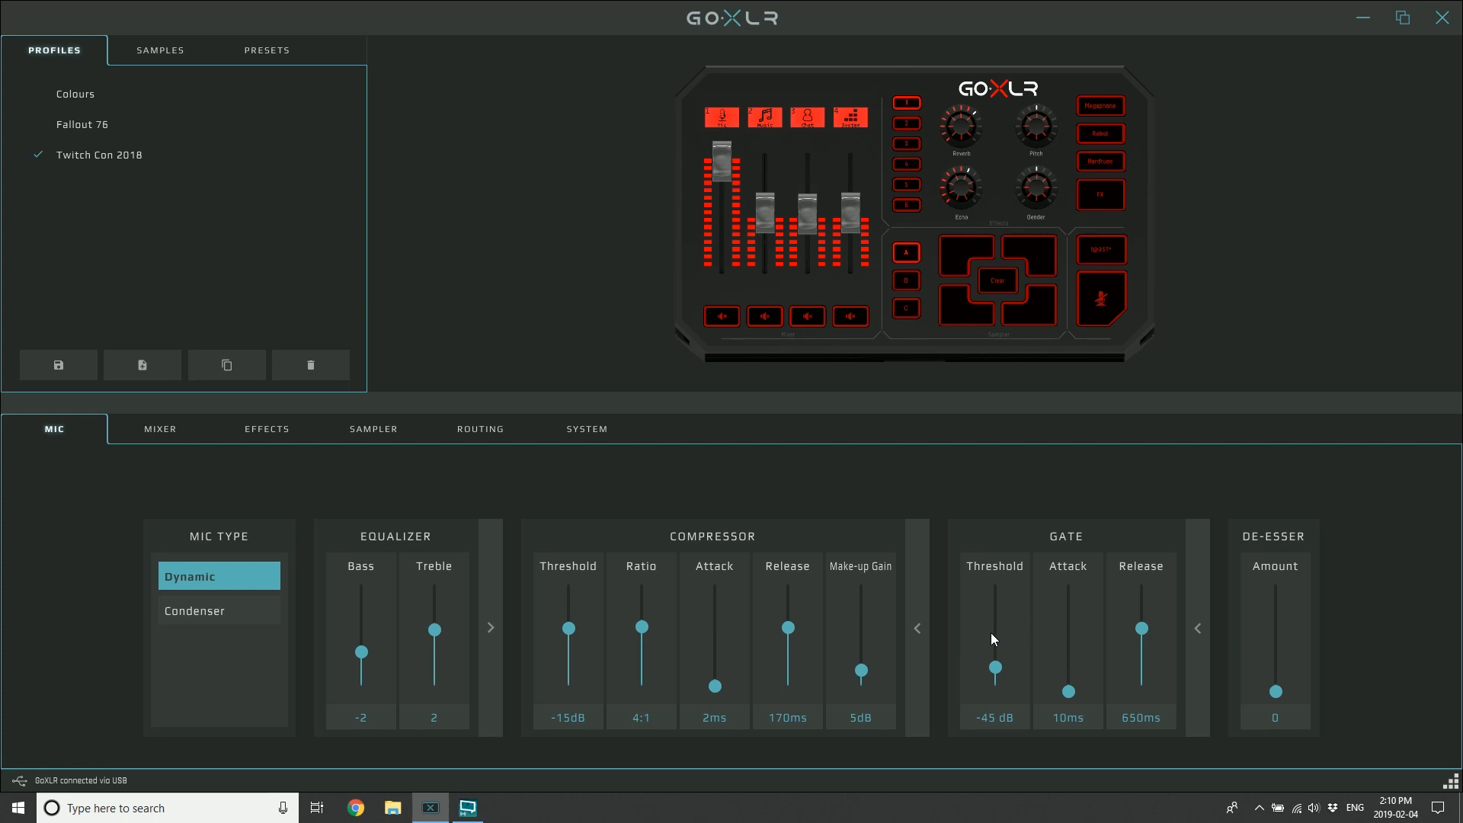
pyautogui.moveTo(984, 637)
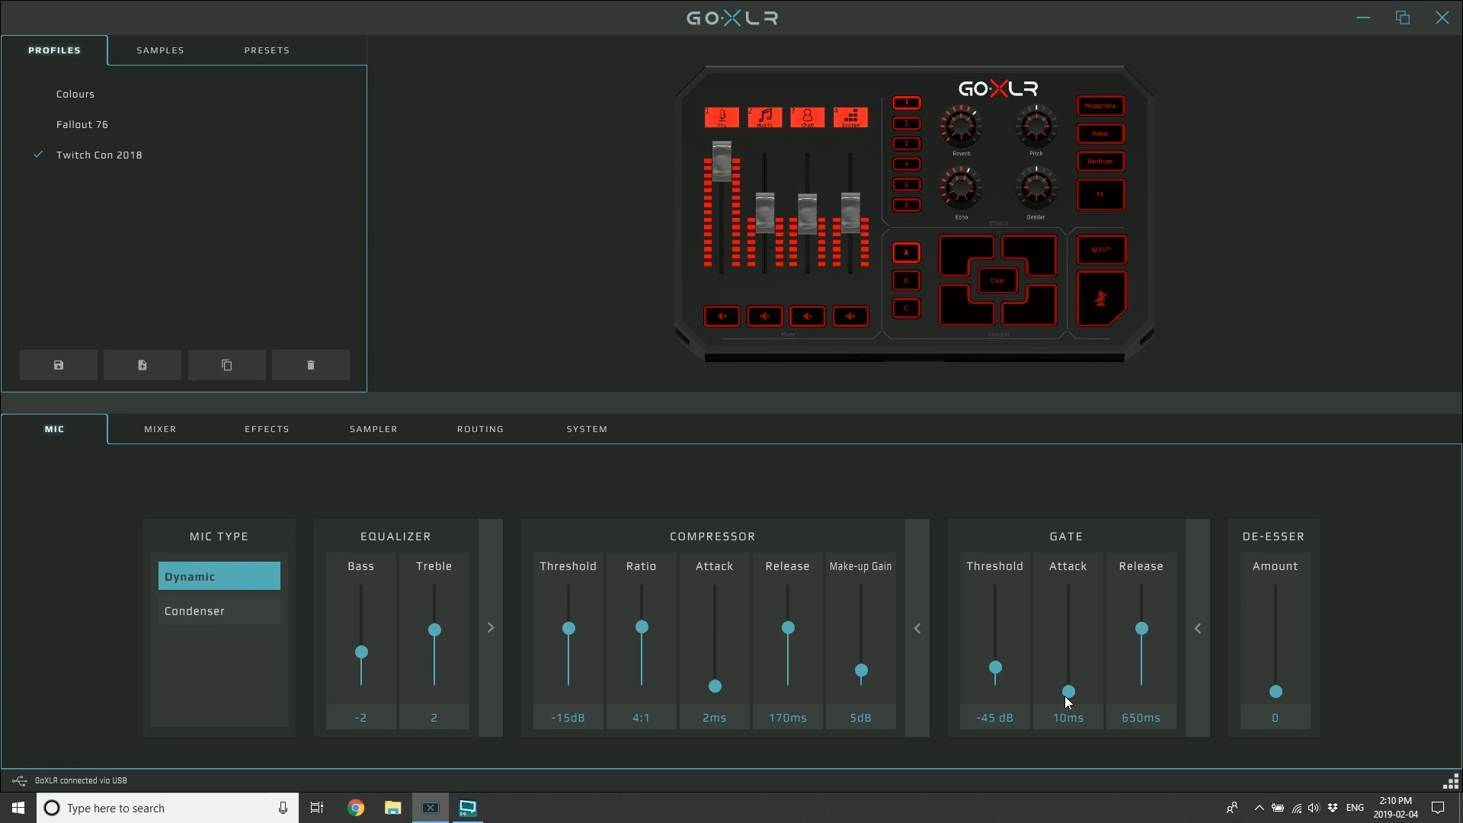
pyautogui.moveTo(1073, 586)
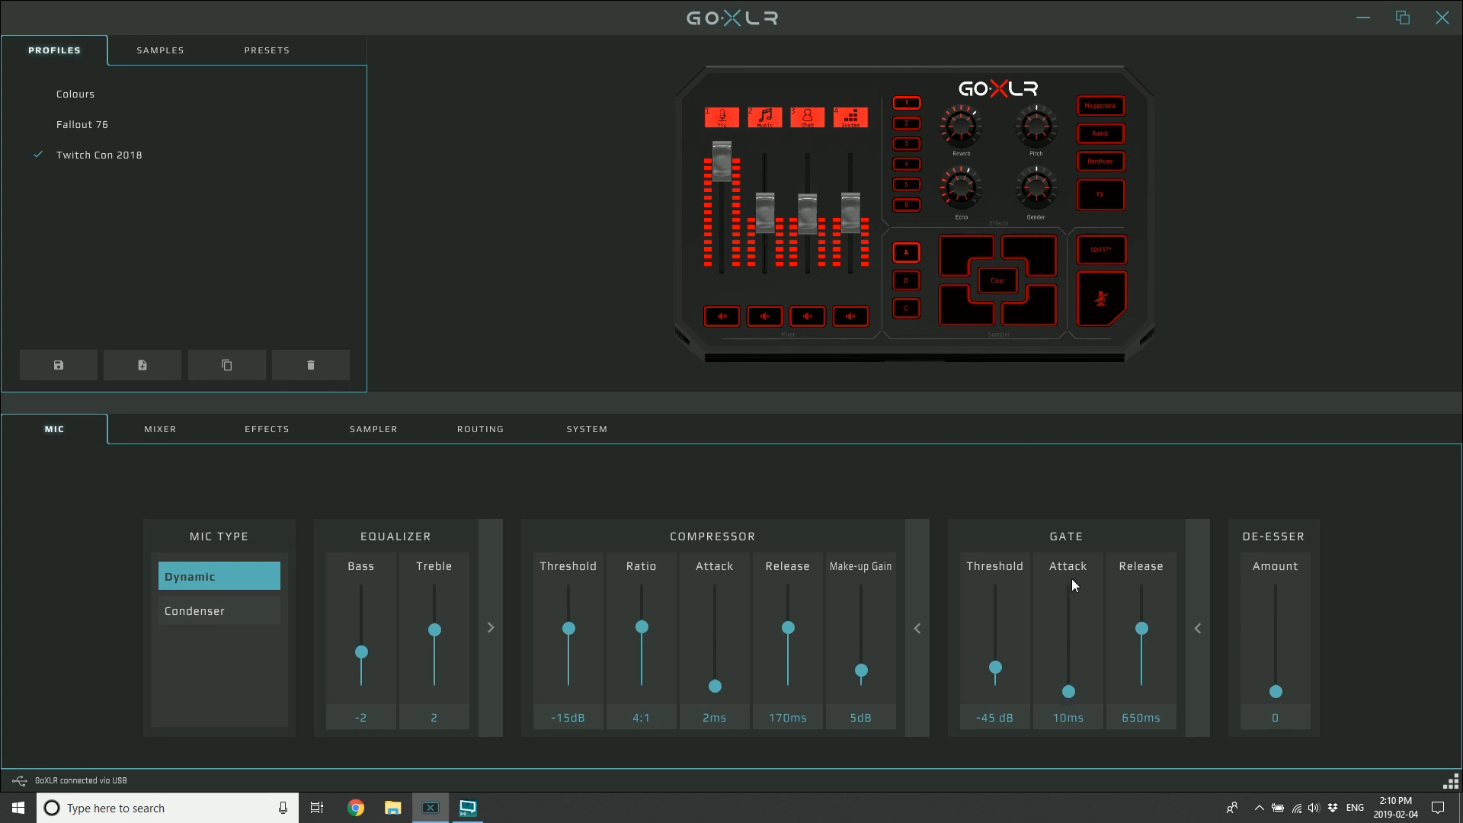
pyautogui.moveTo(1086, 733)
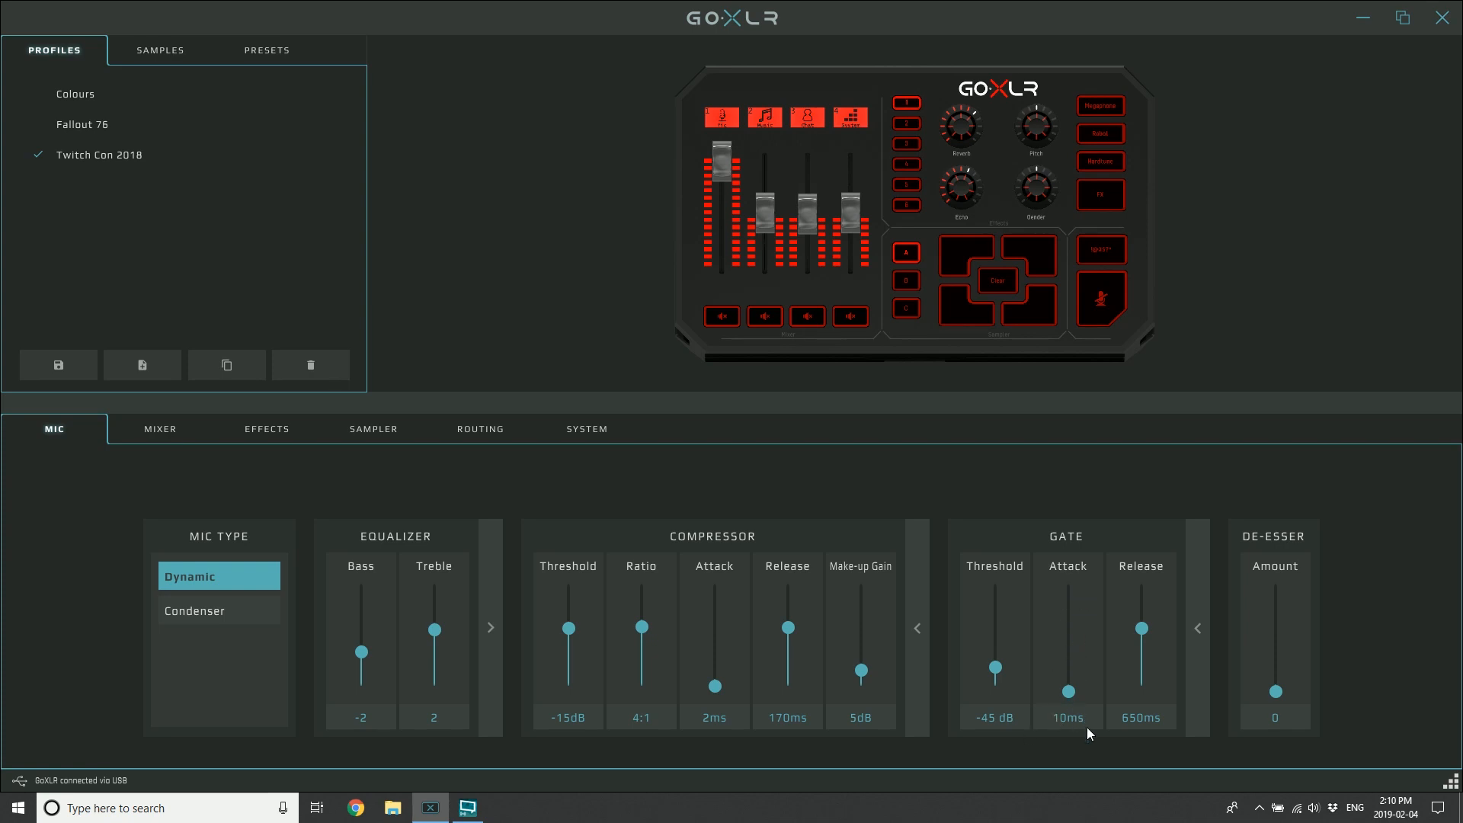
pyautogui.moveTo(1100, 528)
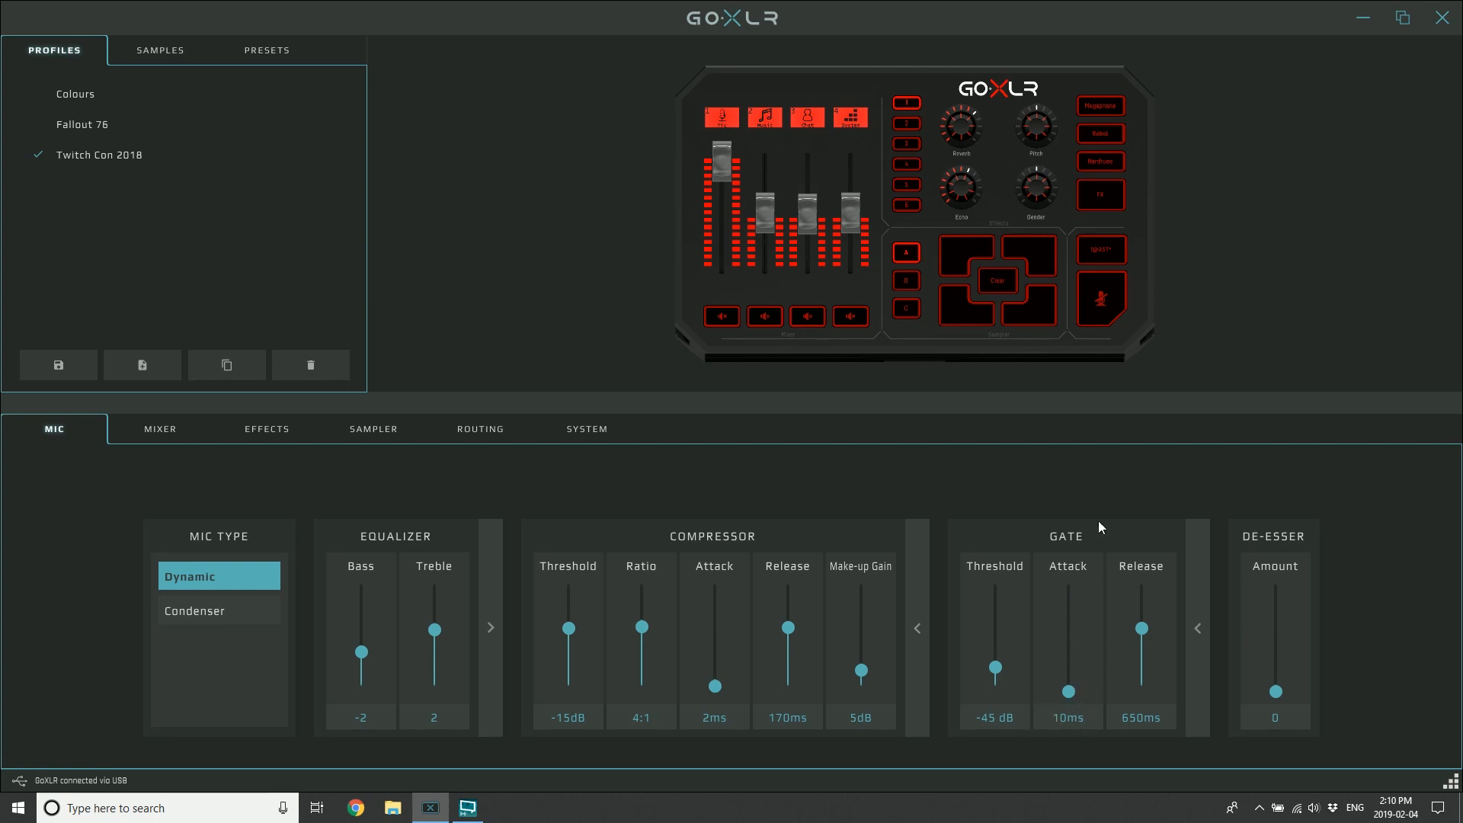
pyautogui.moveTo(1059, 654)
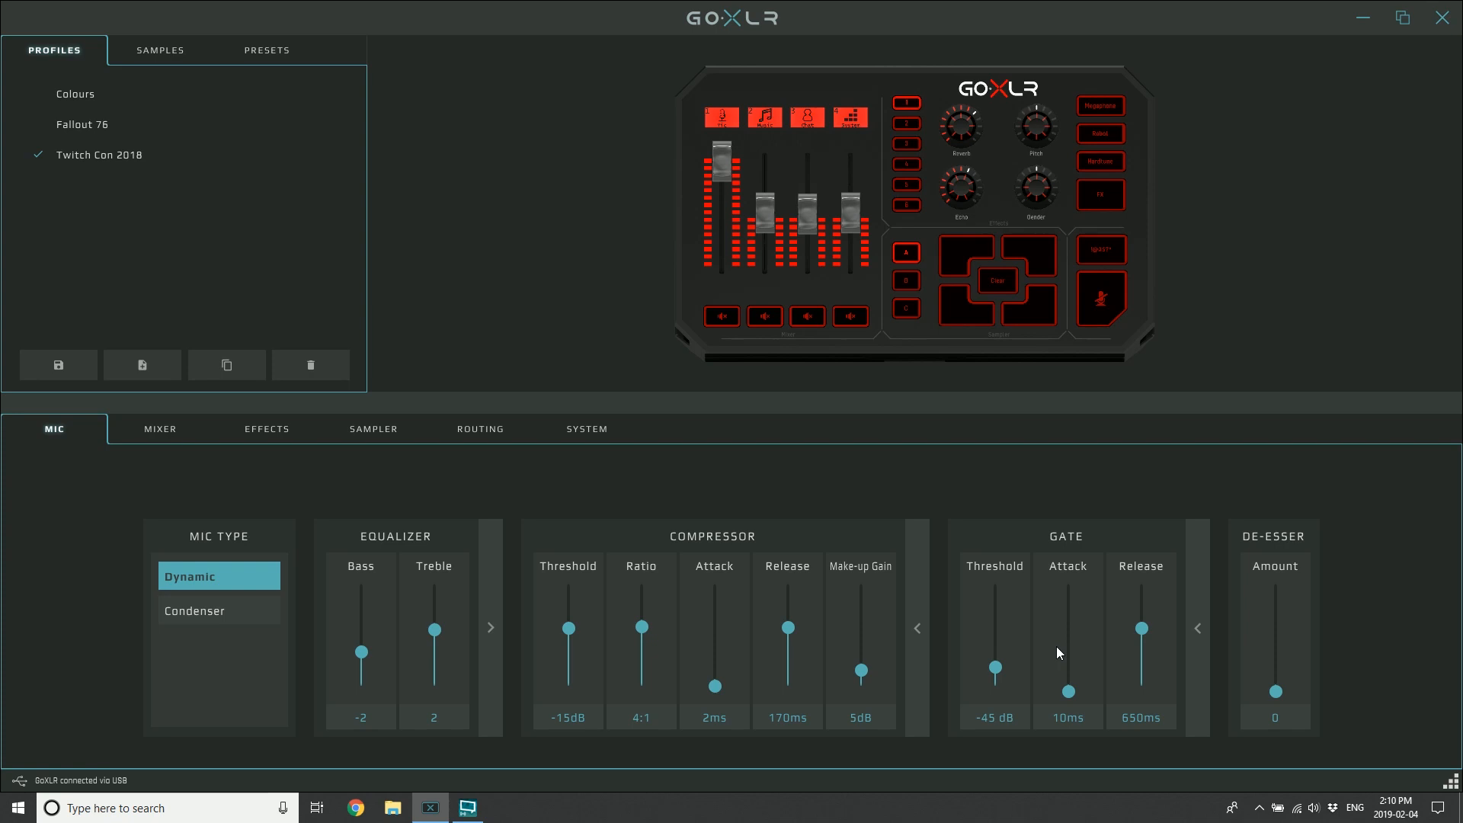
pyautogui.moveTo(1158, 721)
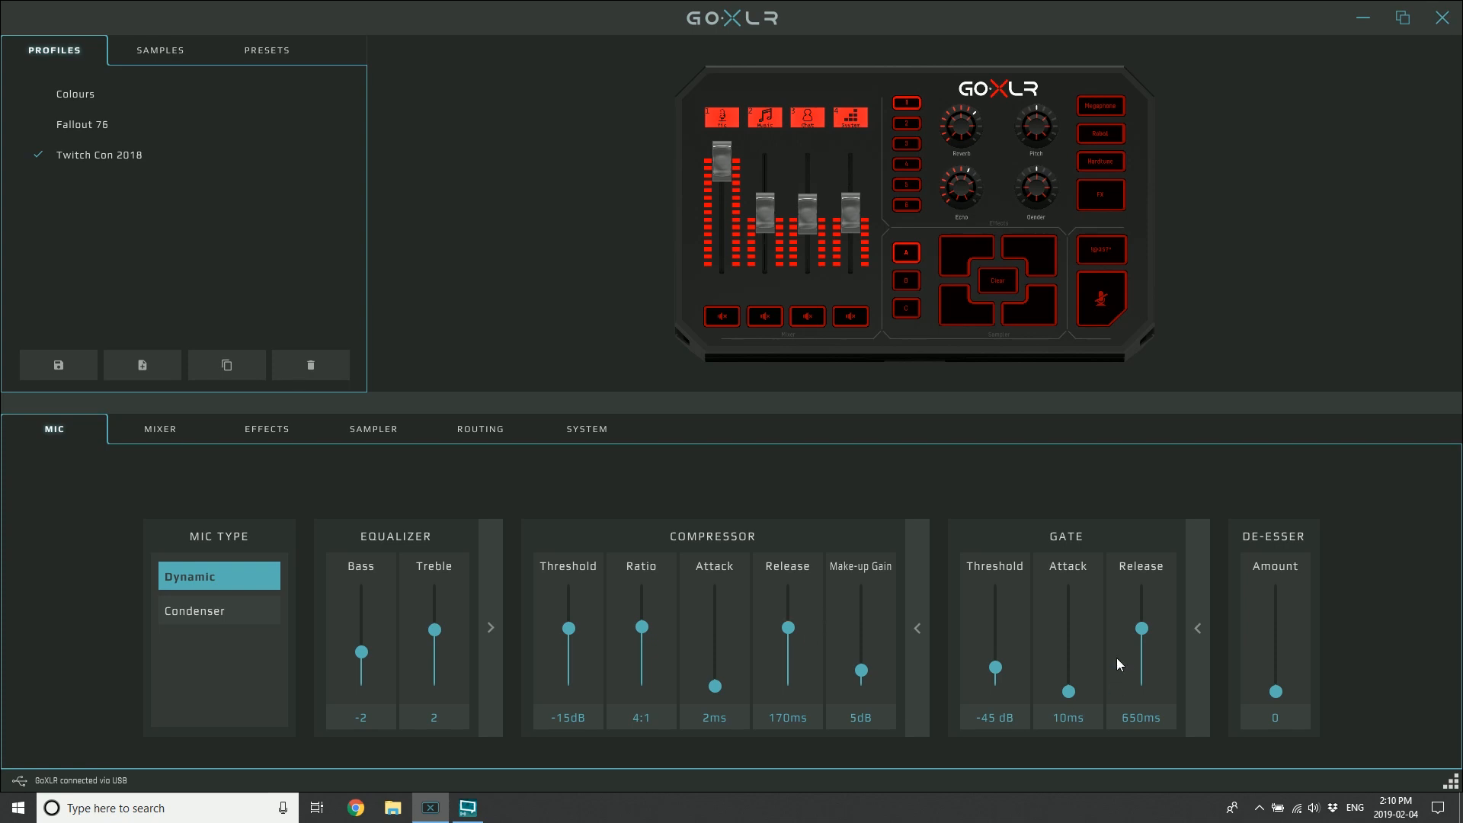
pyautogui.moveTo(1157, 610)
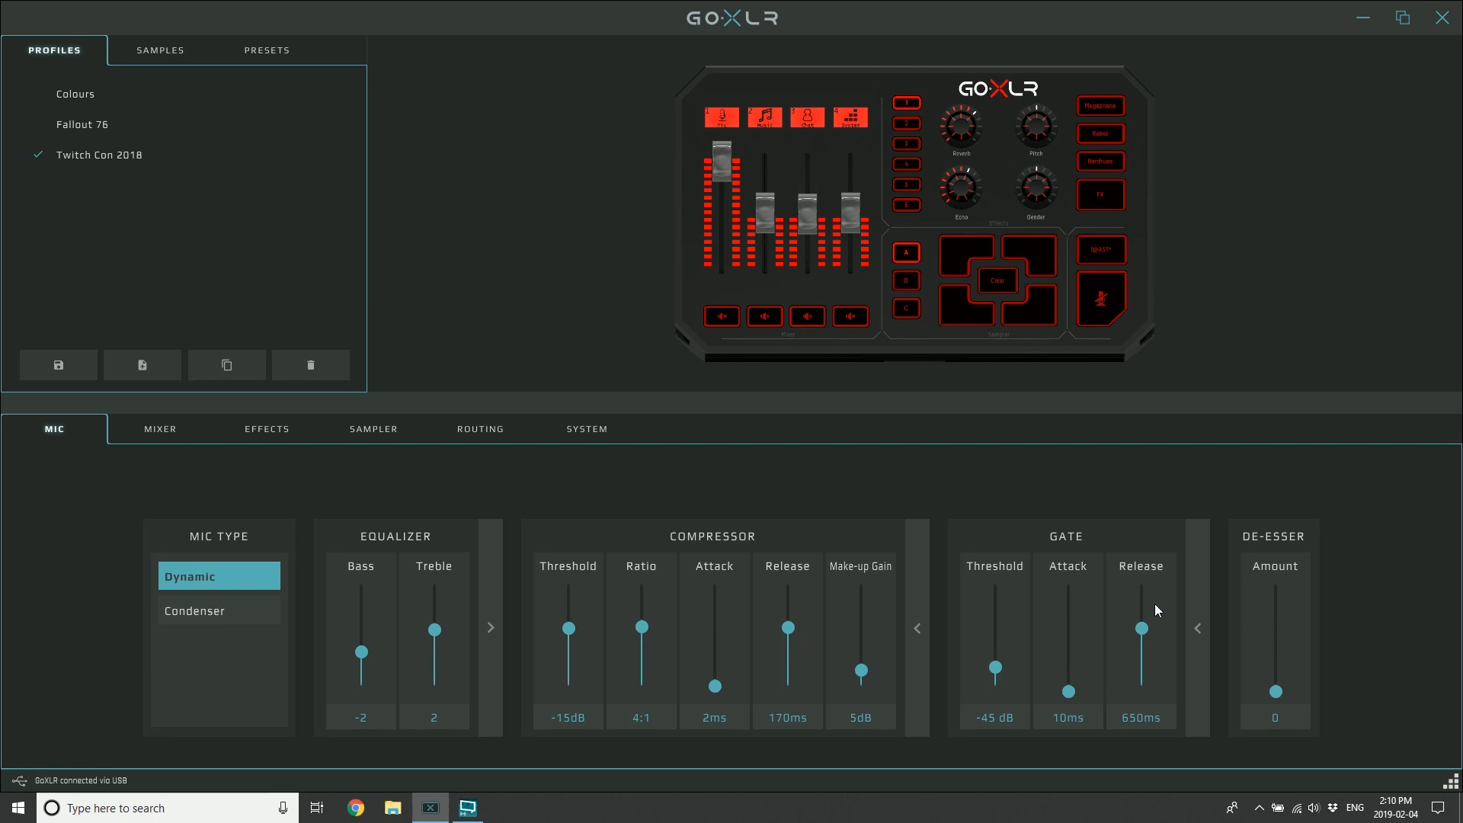
pyautogui.moveTo(1039, 598)
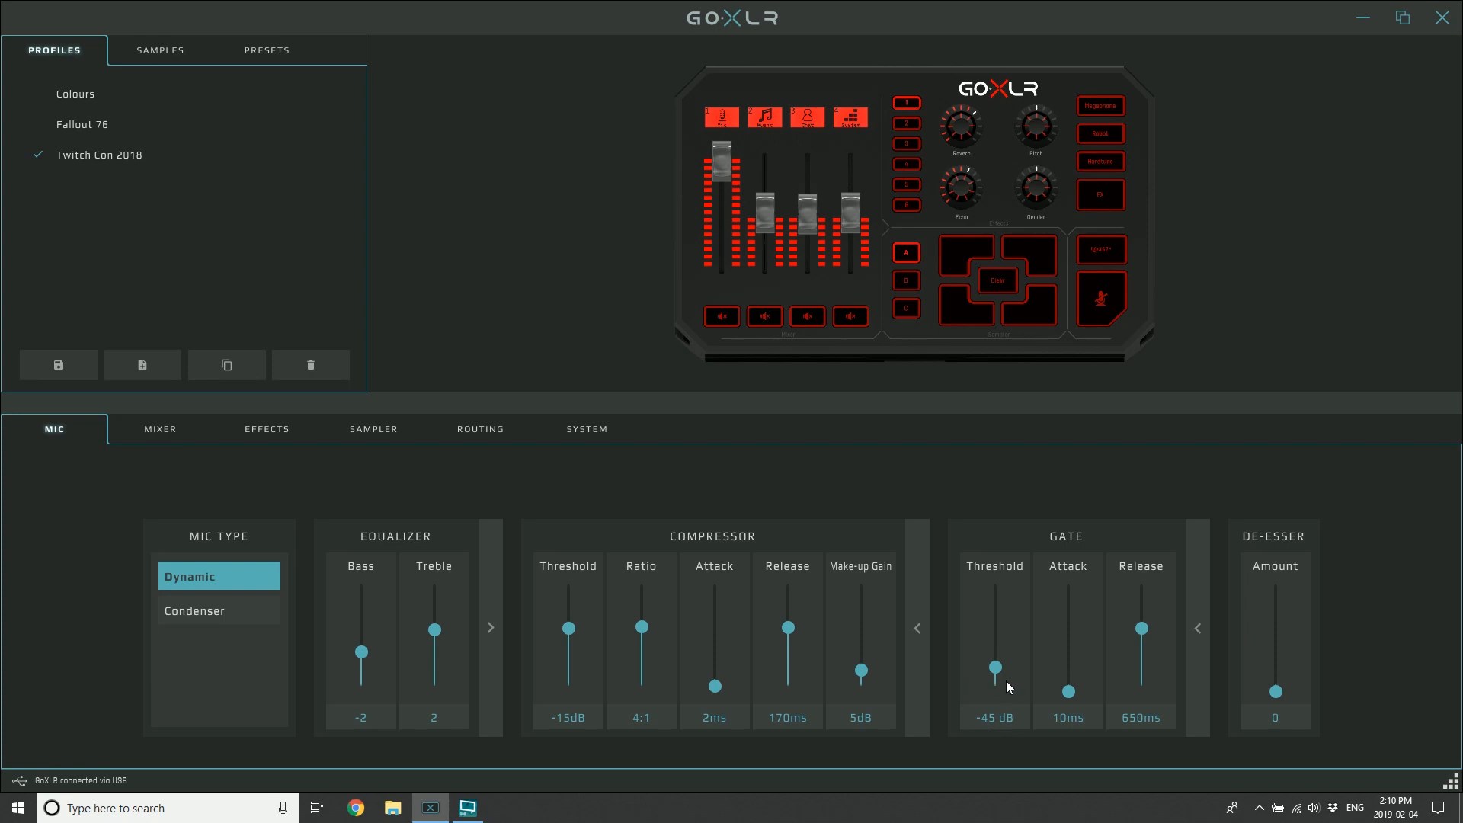
pyautogui.moveTo(990, 683)
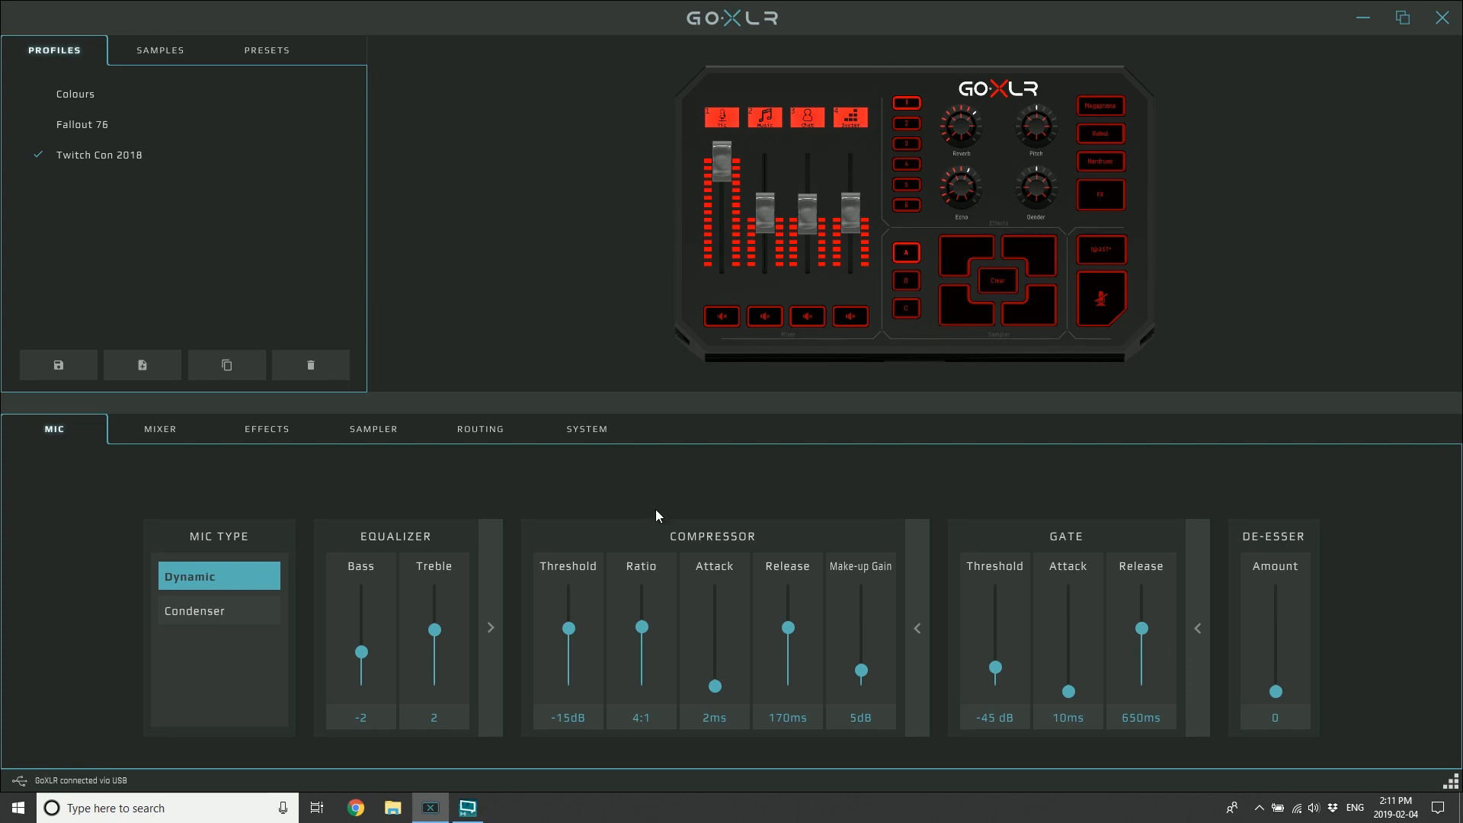
pyautogui.moveTo(1106, 722)
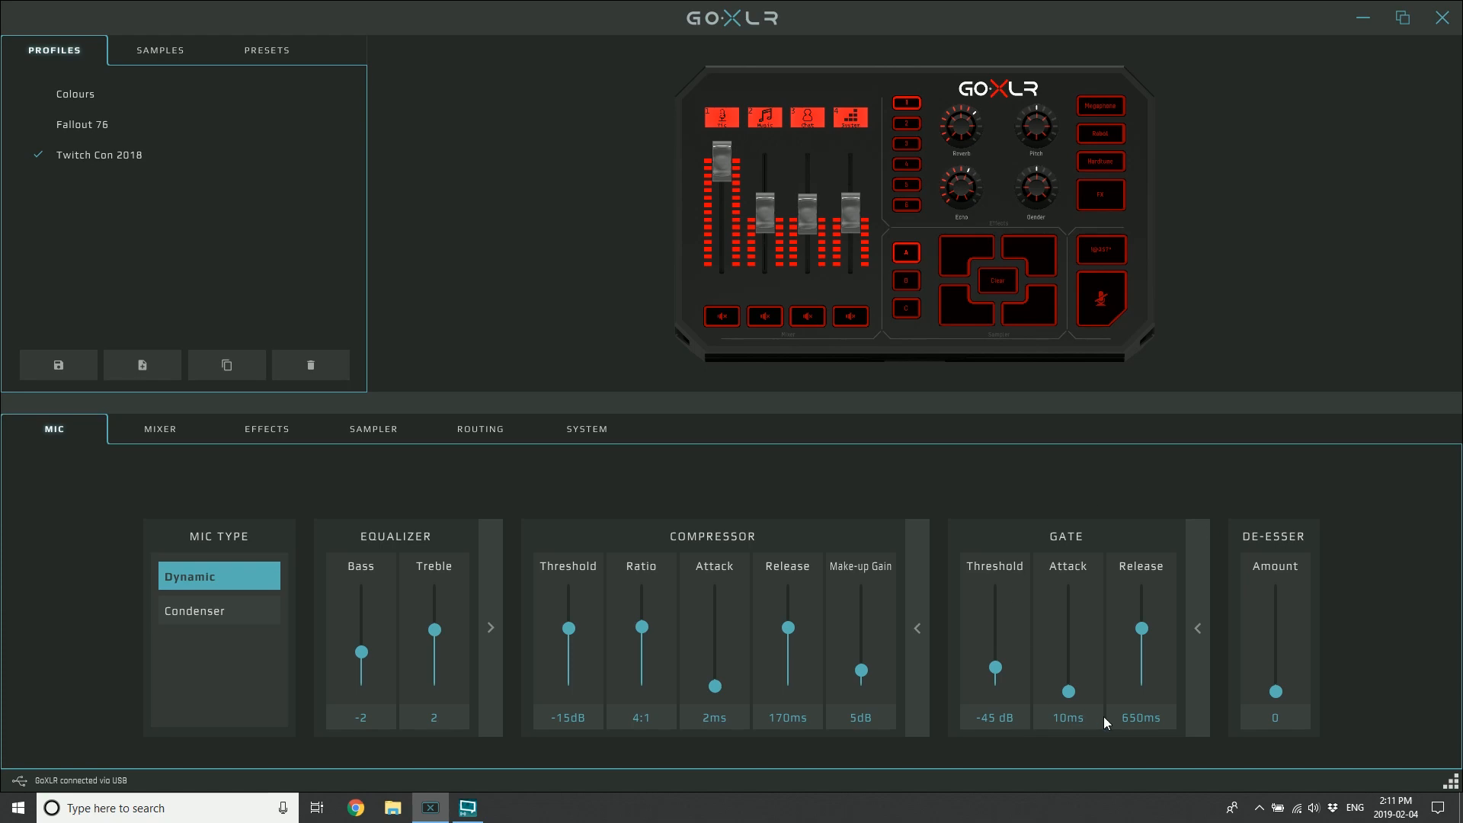